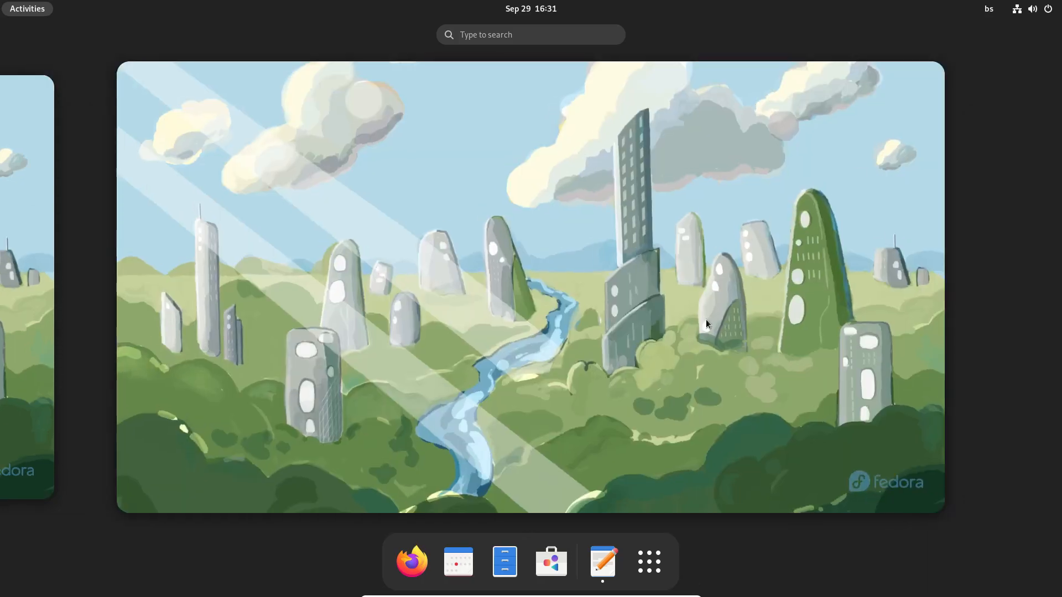
# Switch from the Activities overview to the blank Text Editor document window.
pyautogui.click(602, 562)
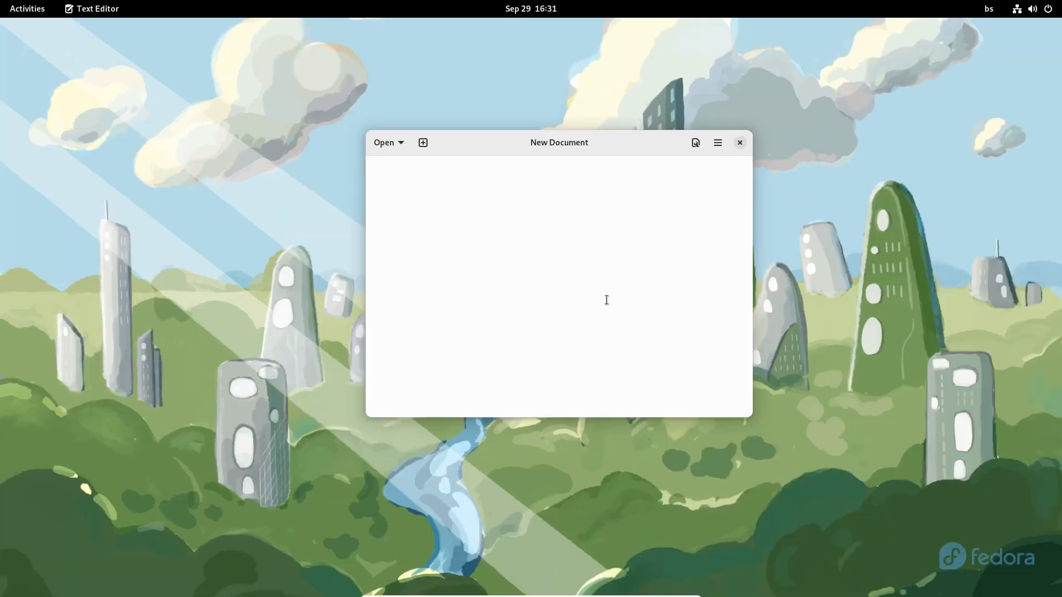
pyautogui.click(740, 142)
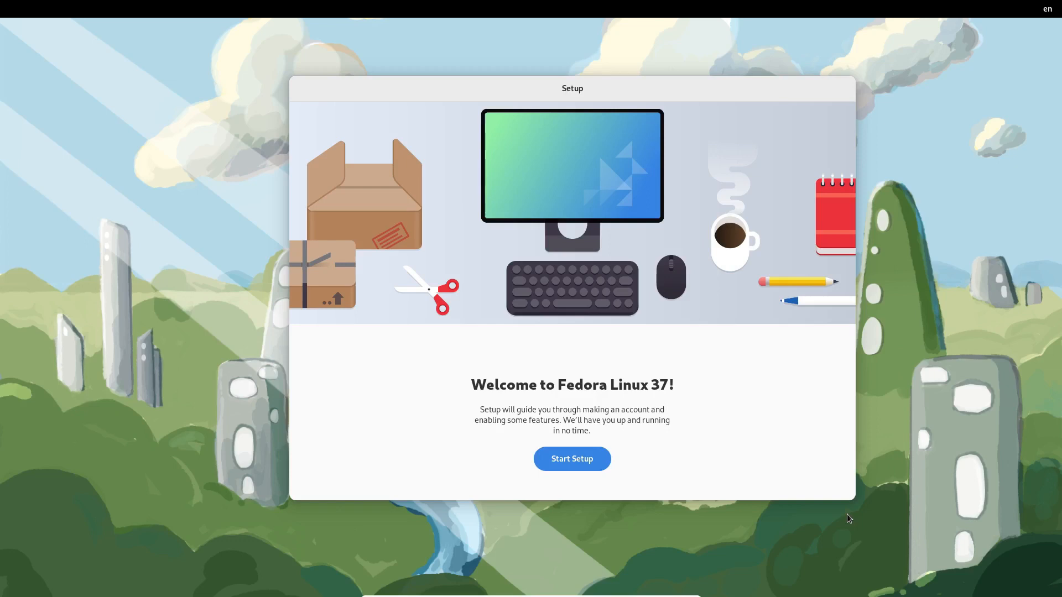
pyautogui.moveTo(606, 484)
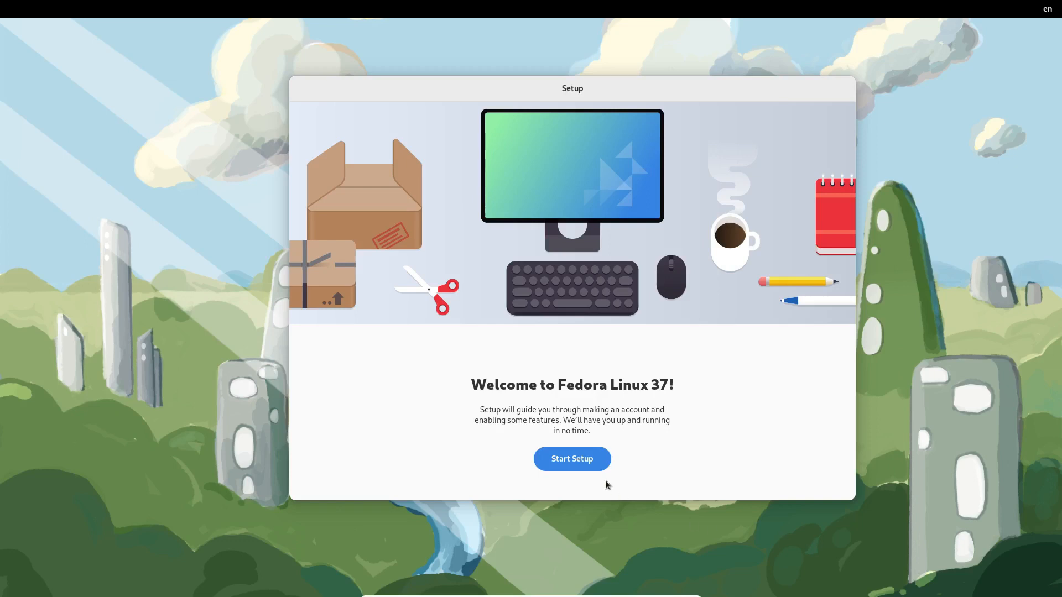
# Start Initial Setup, keep privacy defaults, and enable third-party repositories.
pyautogui.click(572, 458)
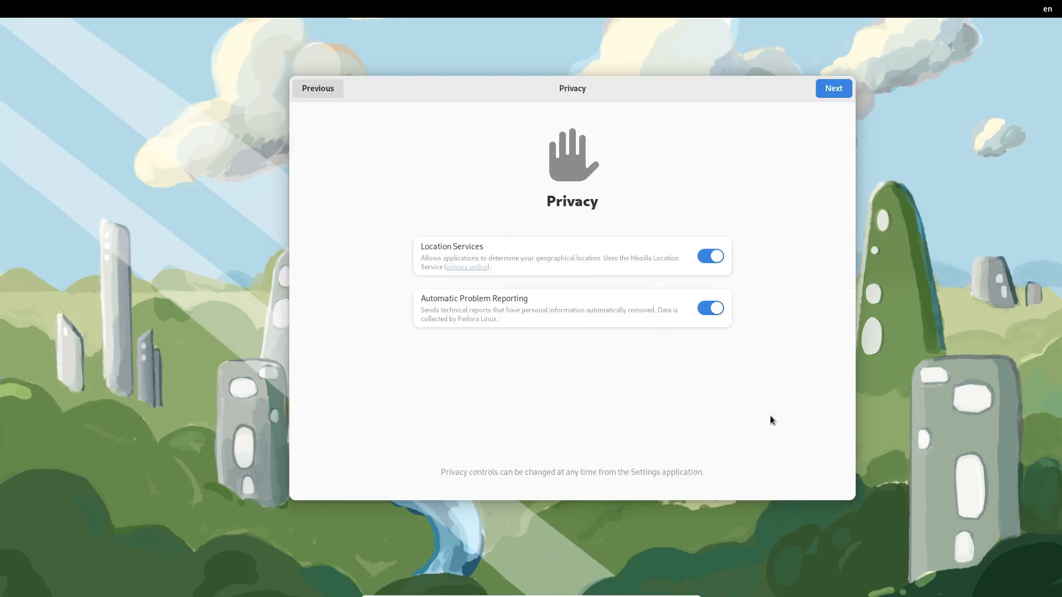
pyautogui.click(833, 89)
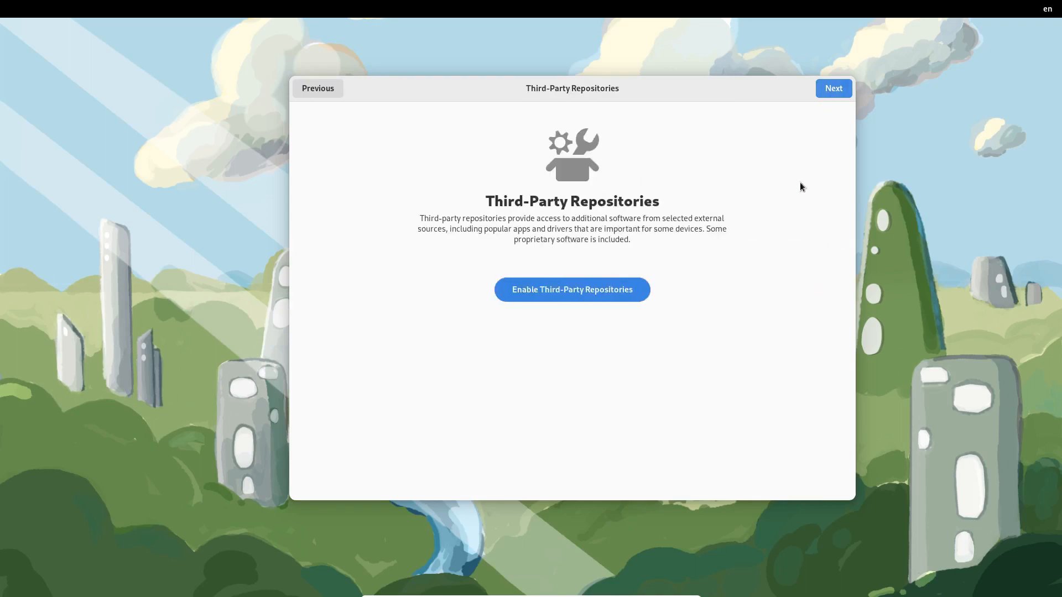
pyautogui.moveTo(756, 347)
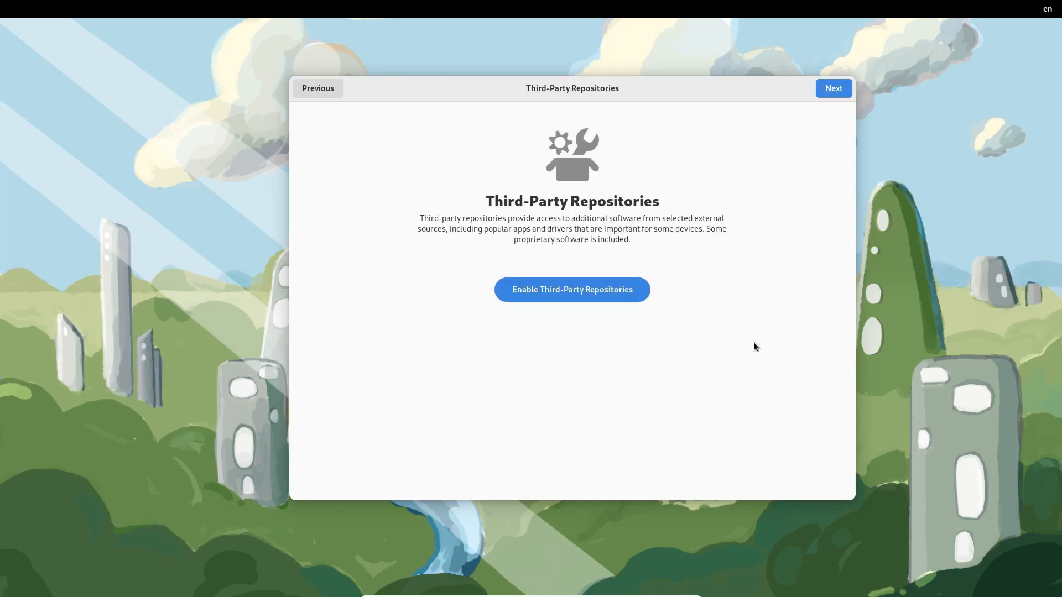
pyautogui.click(572, 289)
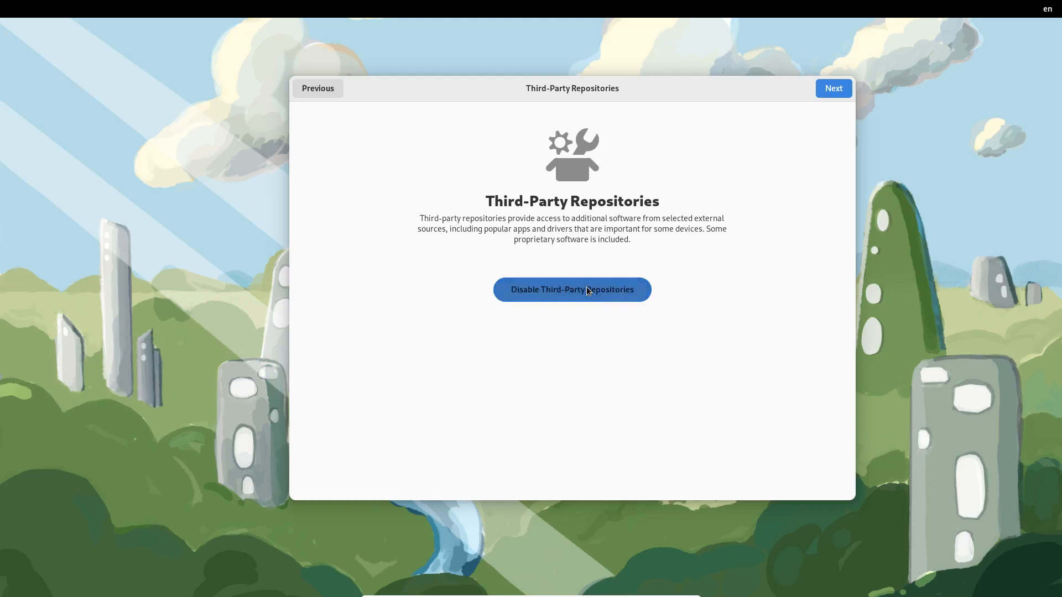
pyautogui.click(572, 289)
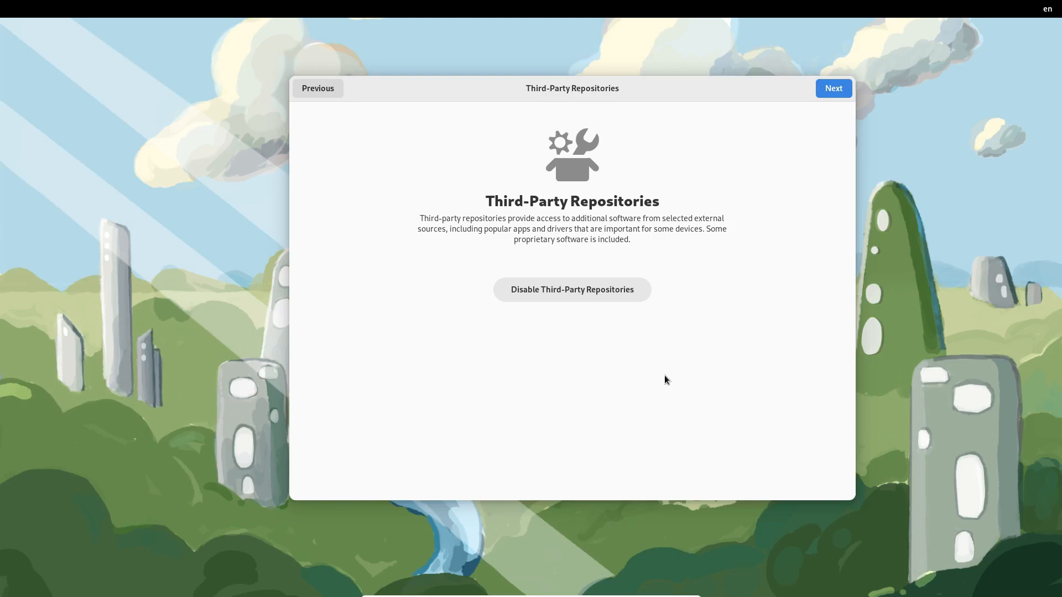
pyautogui.moveTo(799, 103)
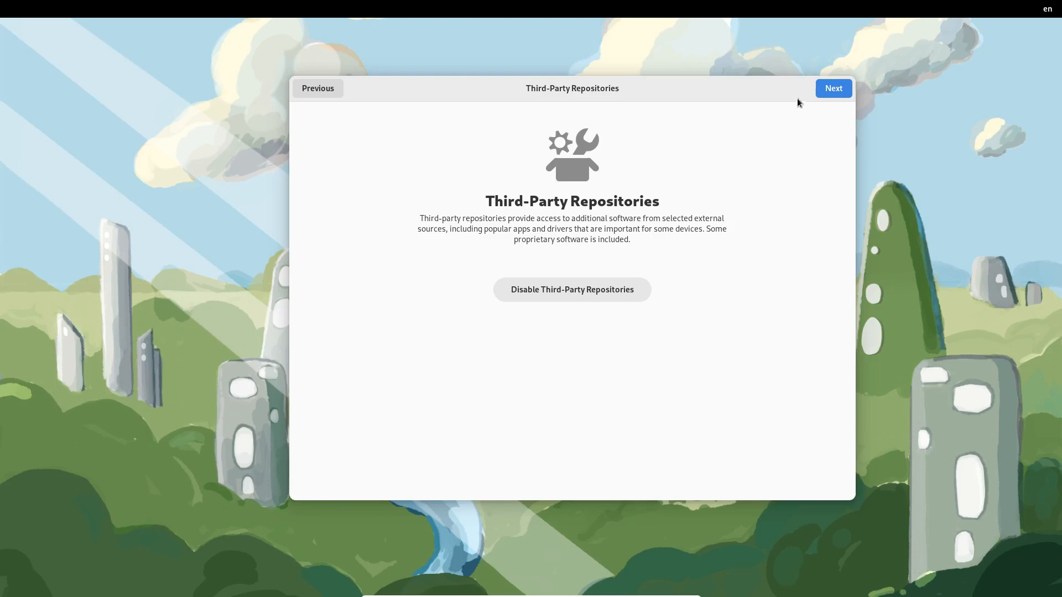
pyautogui.moveTo(805, 106)
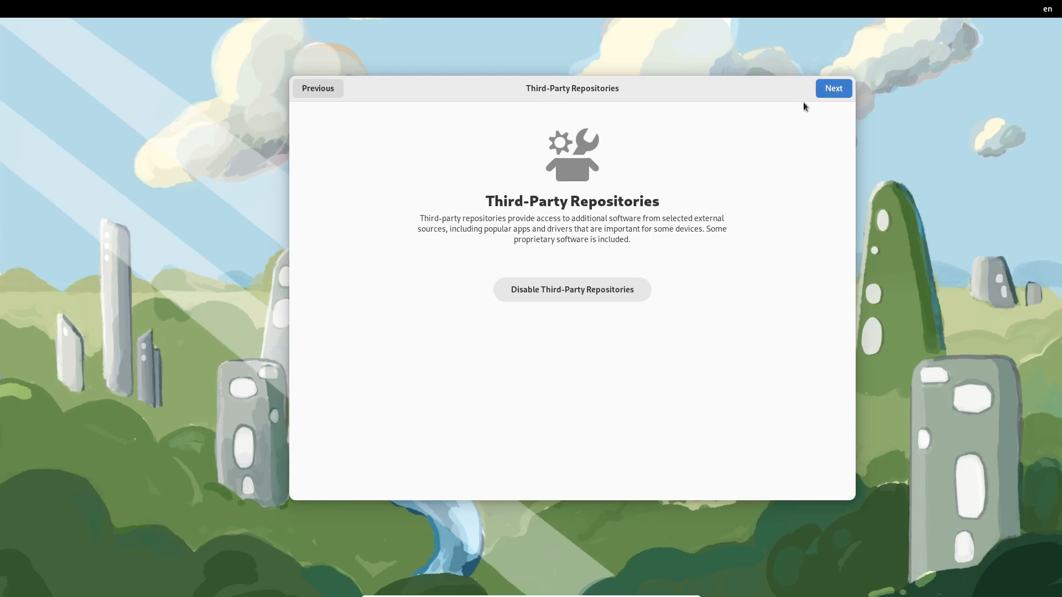
pyautogui.click(833, 88)
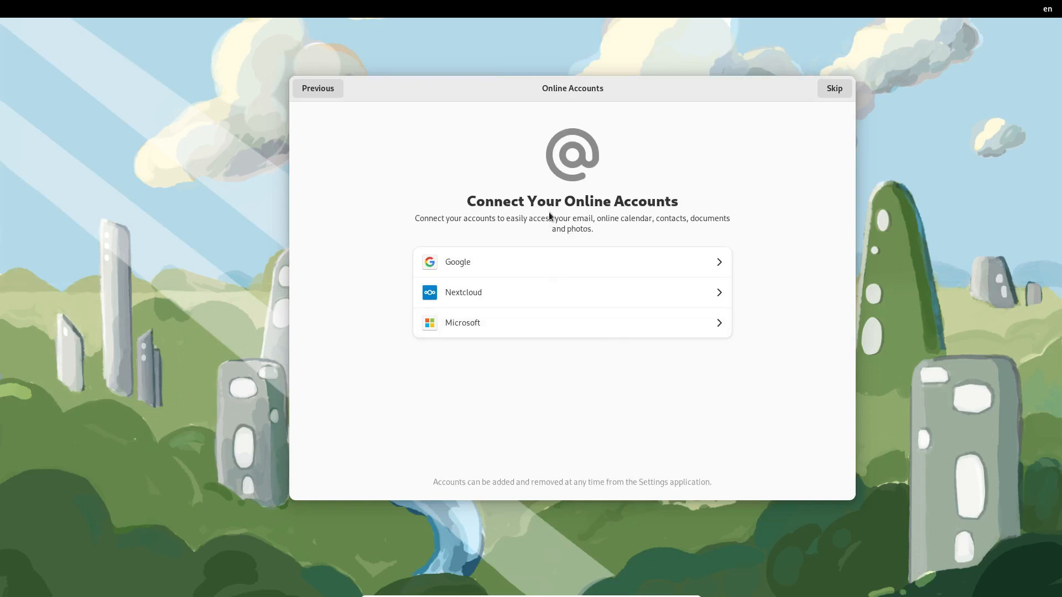
# Skip online accounts and enter the full name 'btm'.
pyautogui.click(834, 88)
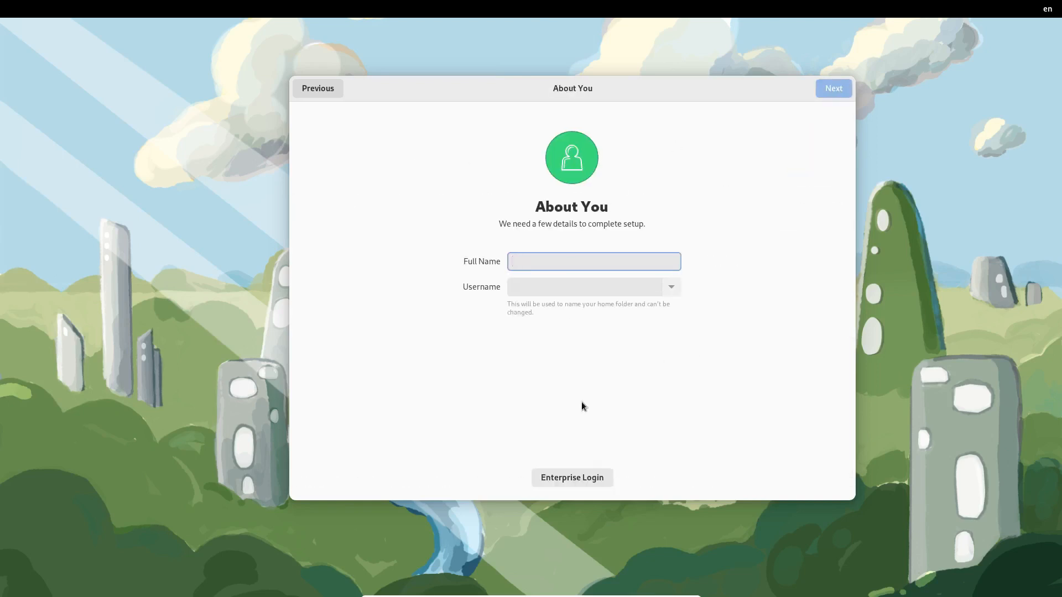
pyautogui.click(593, 261)
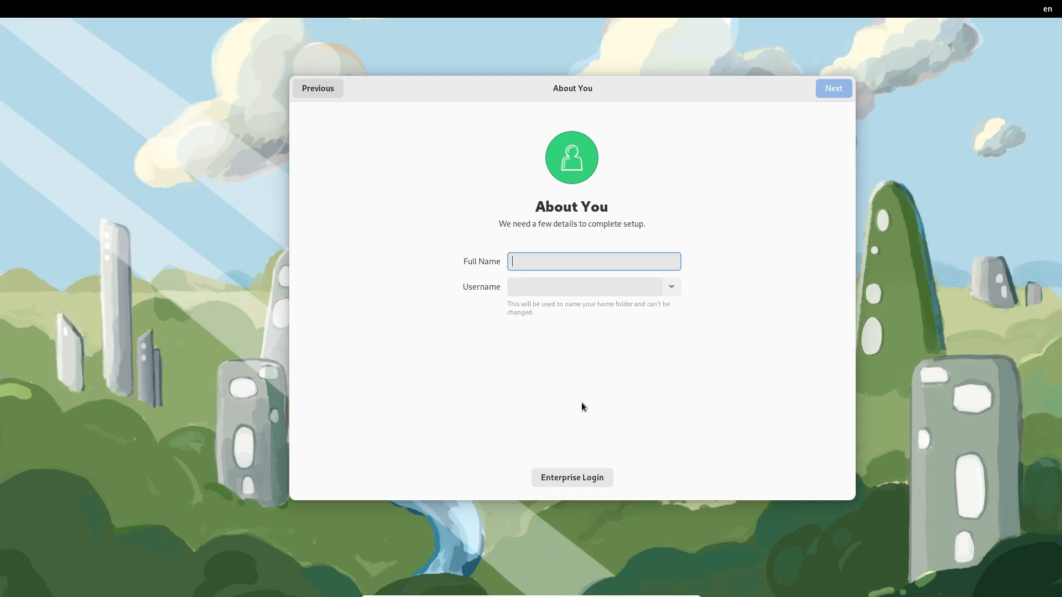
pyautogui.write('btm')
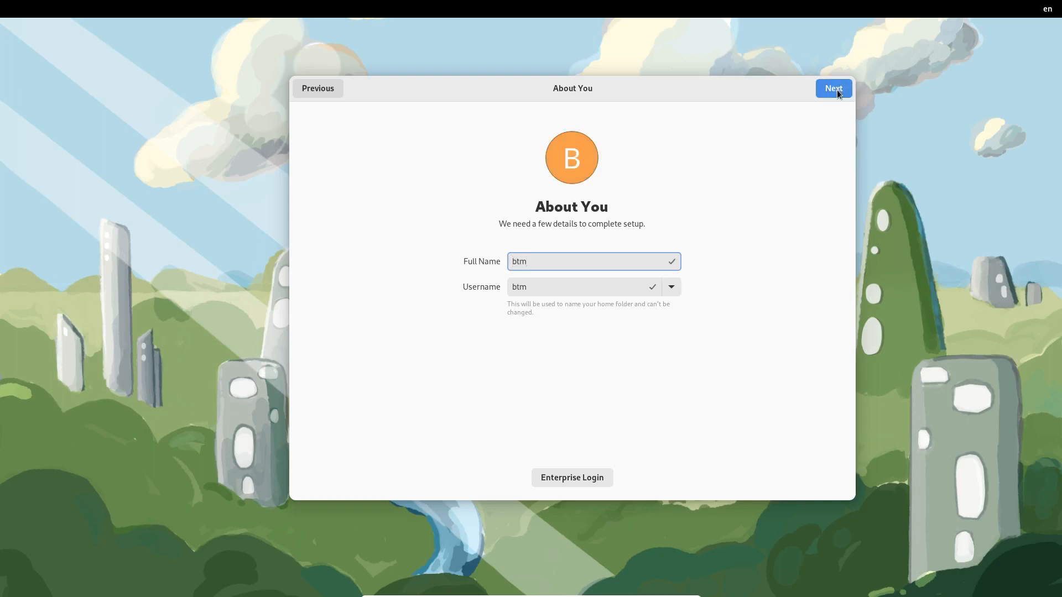
pyautogui.click(833, 88)
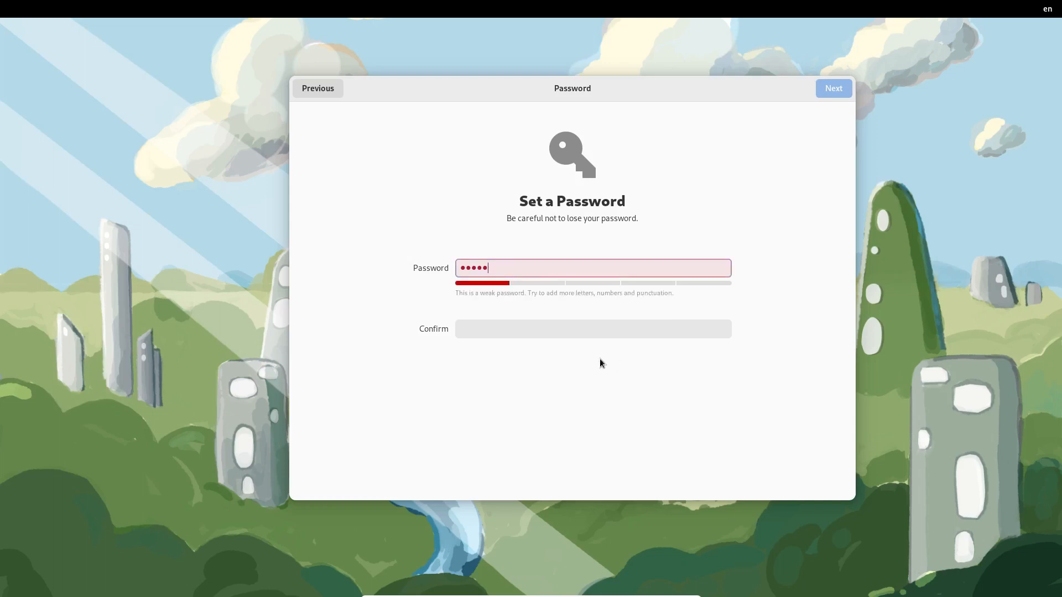
# Enter and confirm the account password, then start using Fedora Linux.
pyautogui.press('BackSpace')
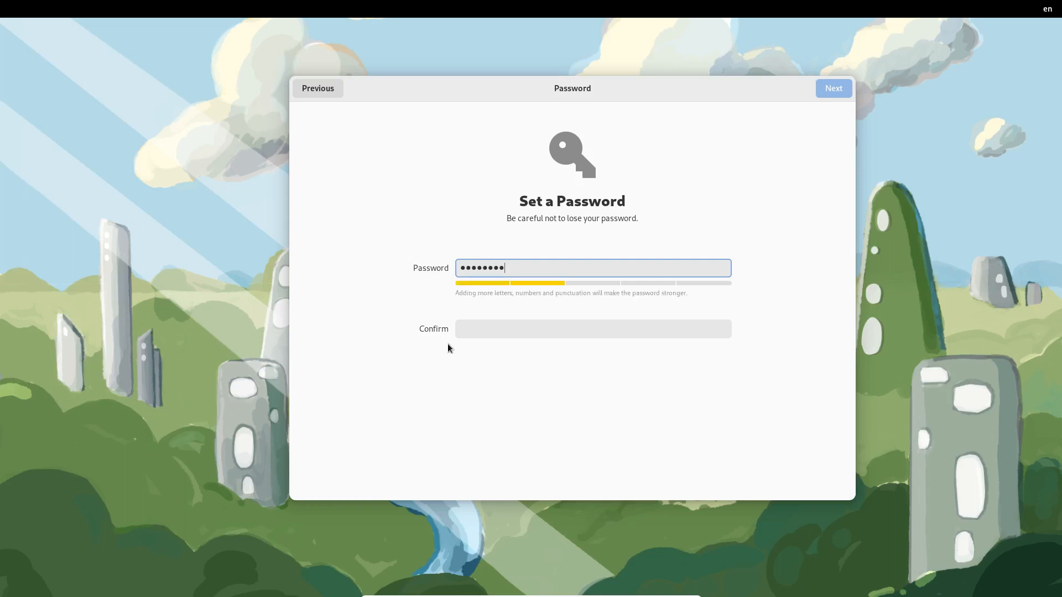
pyautogui.write('•••••')
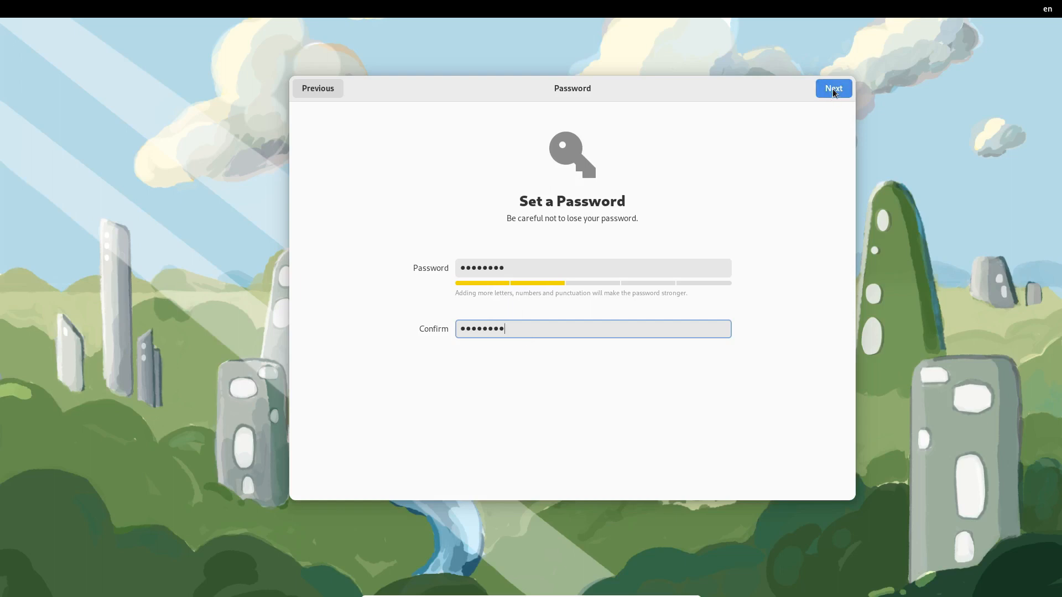
pyautogui.click(833, 88)
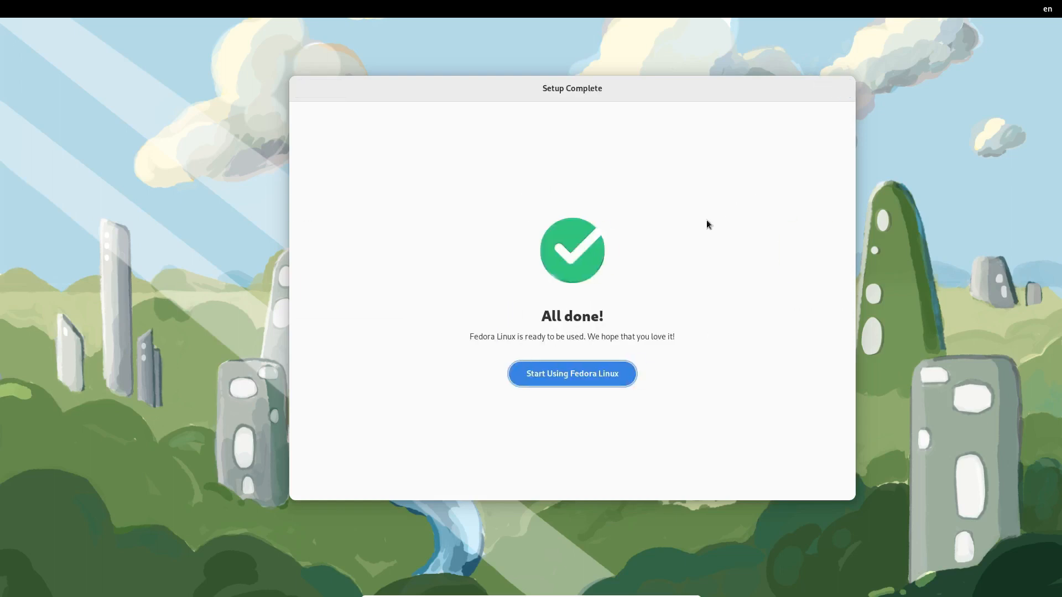
pyautogui.click(572, 373)
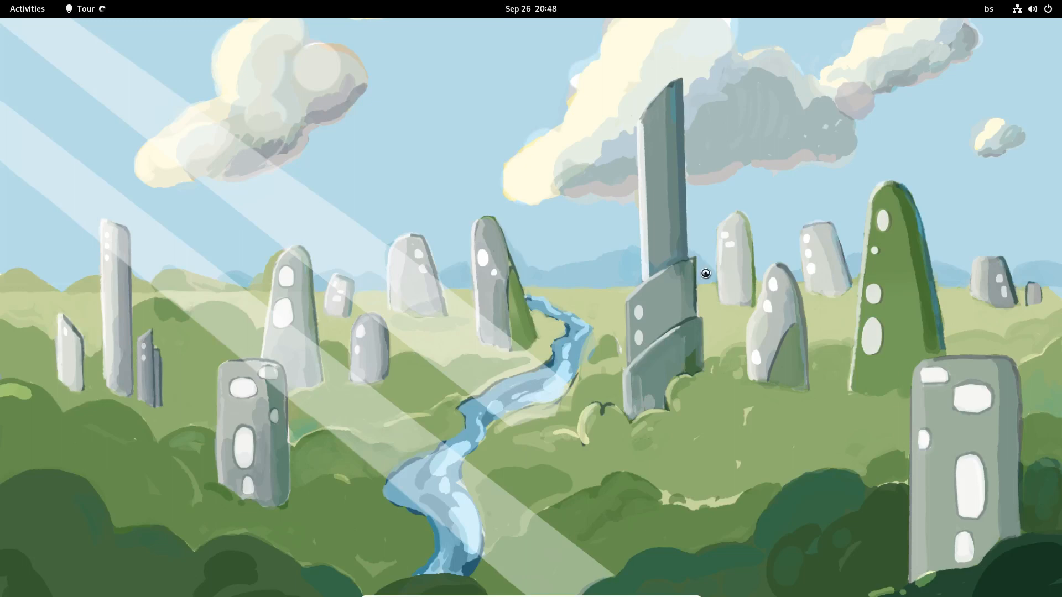
# Advance GNOME Tour two pages to the 'Just Type to Search' page.
pyautogui.click(85, 8)
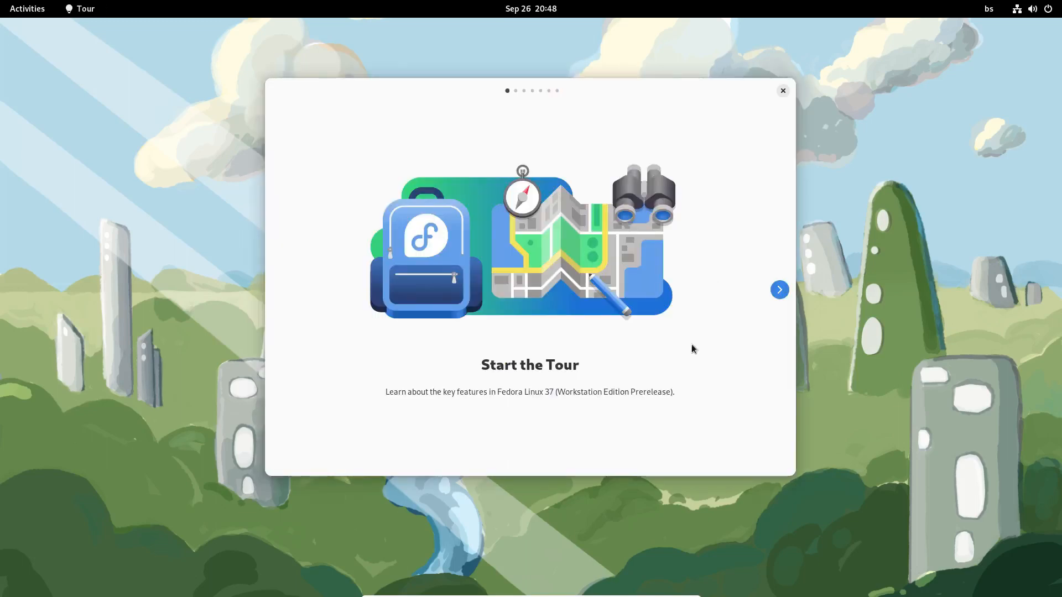
pyautogui.moveTo(779, 290)
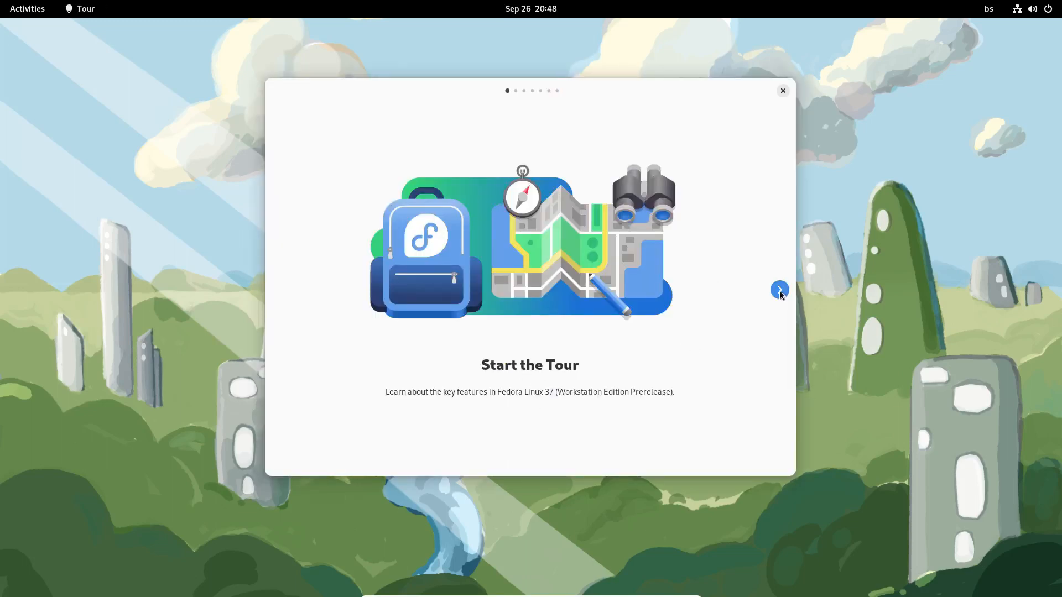
pyautogui.click(779, 290)
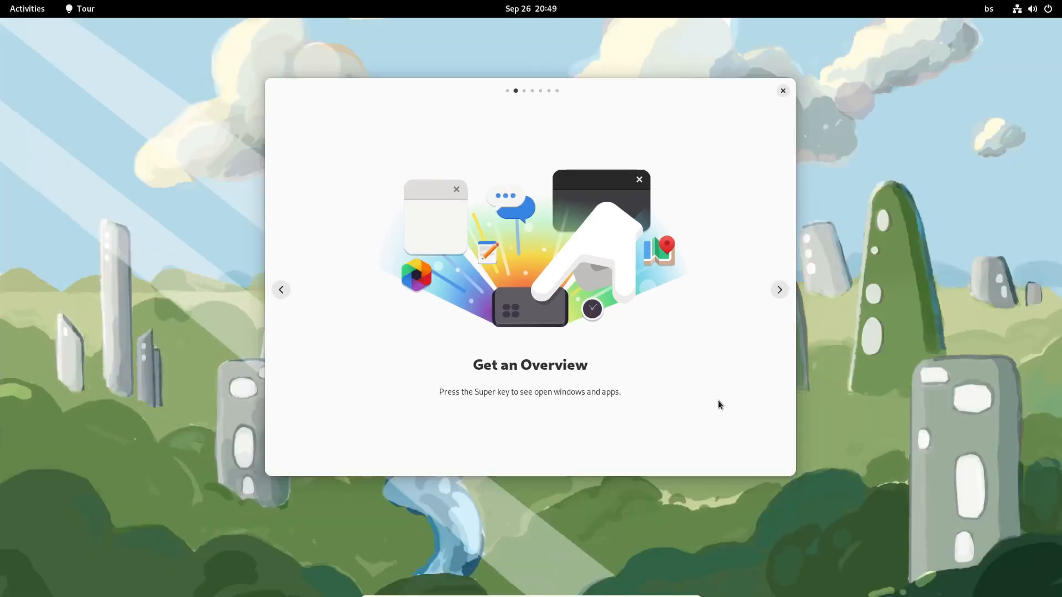
pyautogui.click(779, 289)
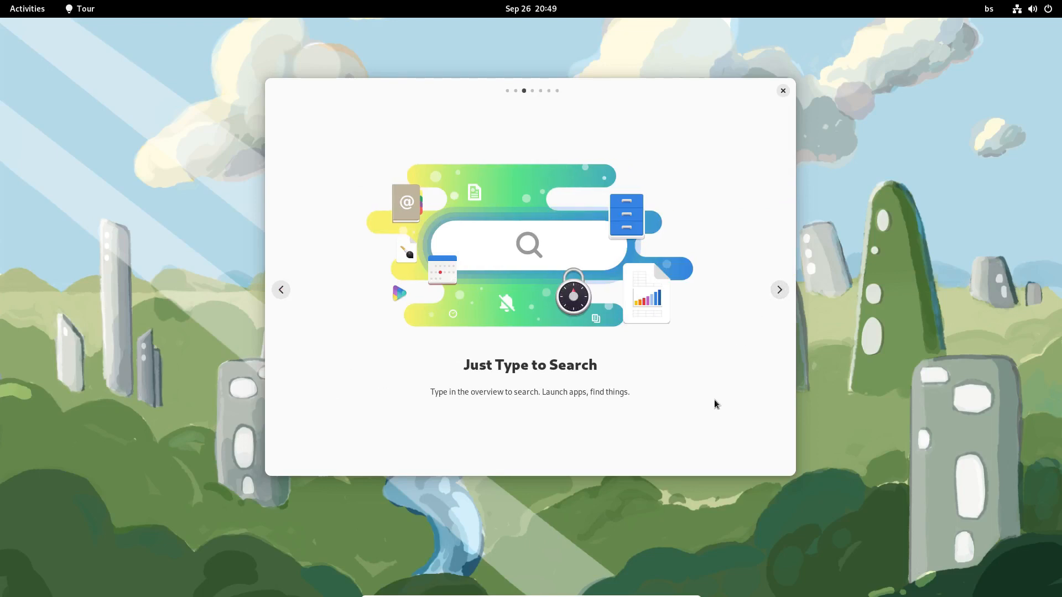
# Try searching 'files' in the overview, then move to the next tour page.
pyautogui.click(27, 9)
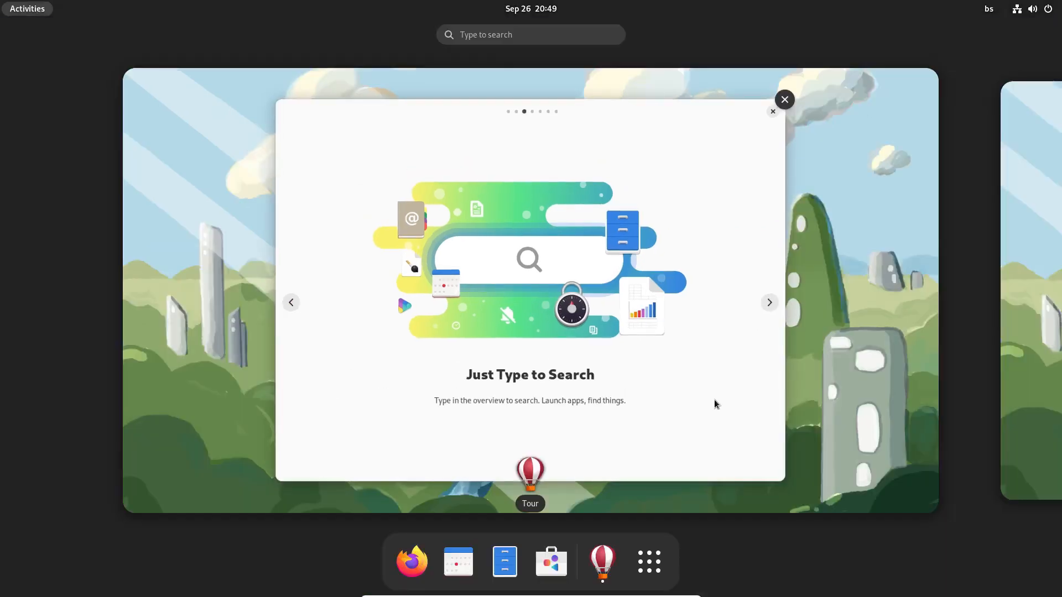
pyautogui.write('files')
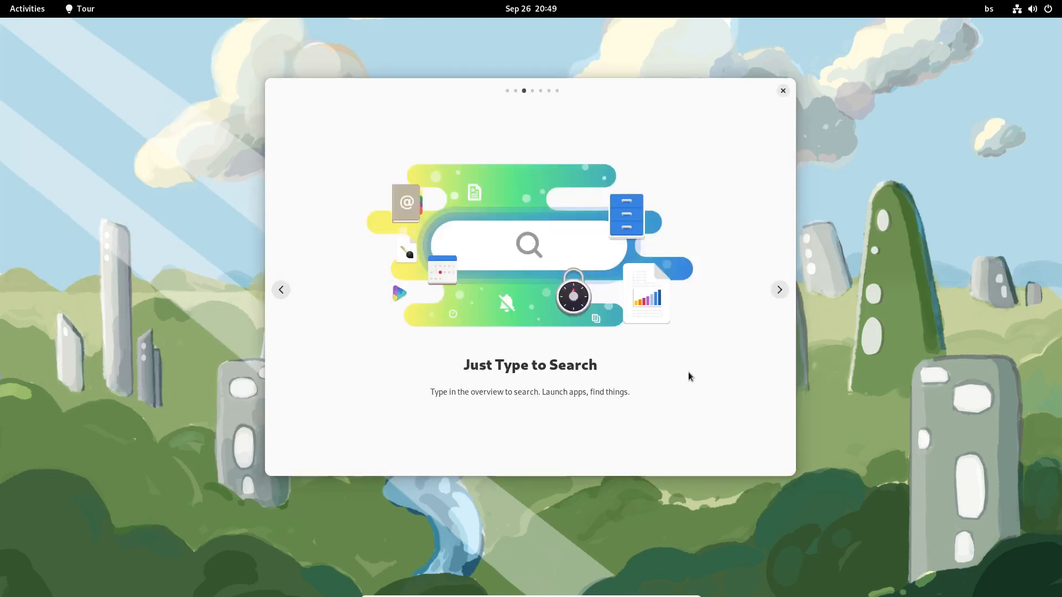
pyautogui.click(779, 290)
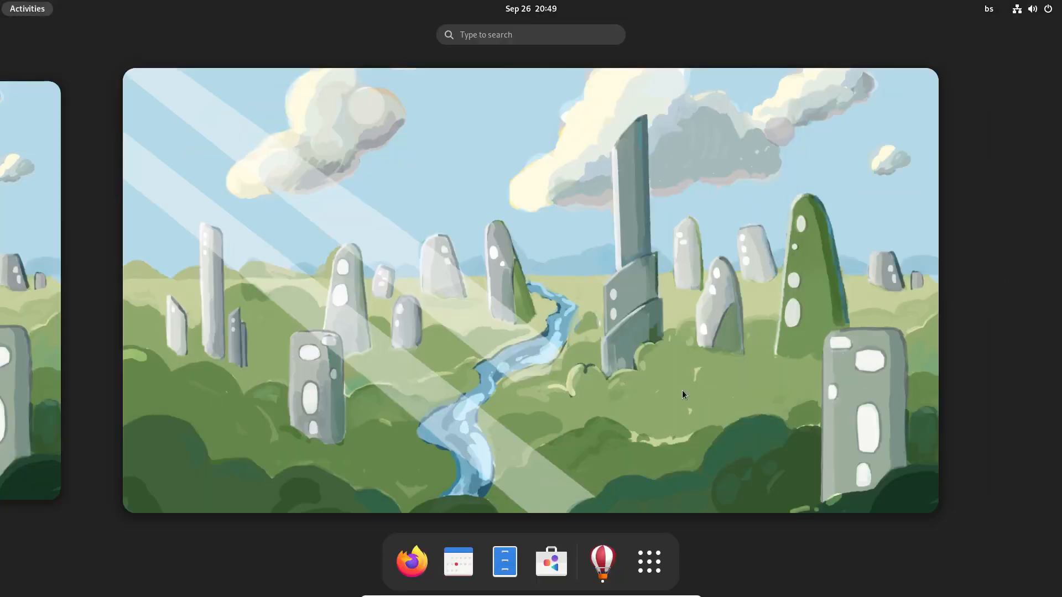
# Return to GNOME Tour, advance three pages to the final page, and close it.
pyautogui.click(505, 562)
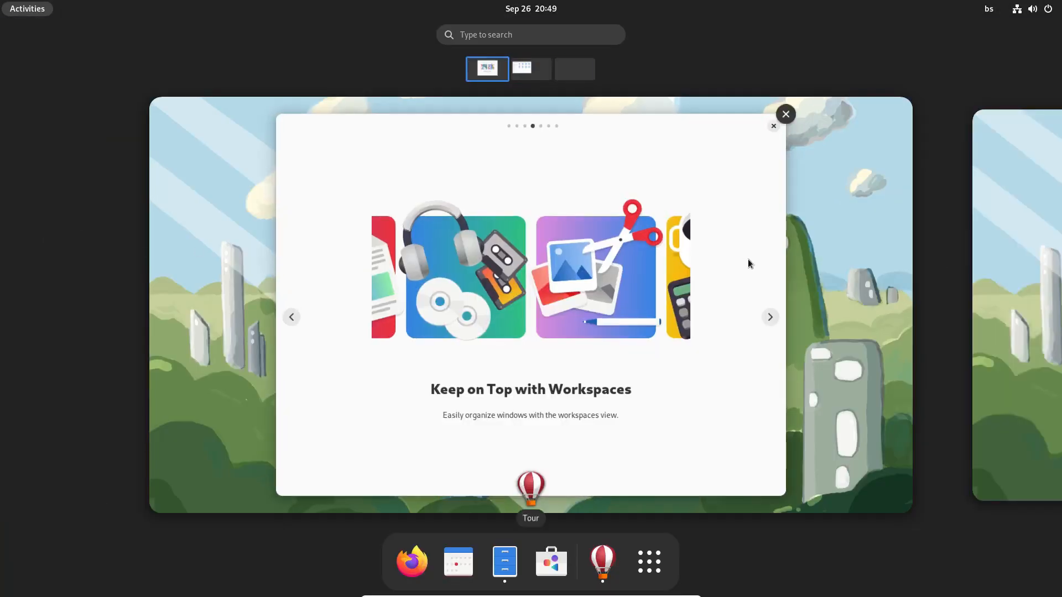
pyautogui.click(785, 114)
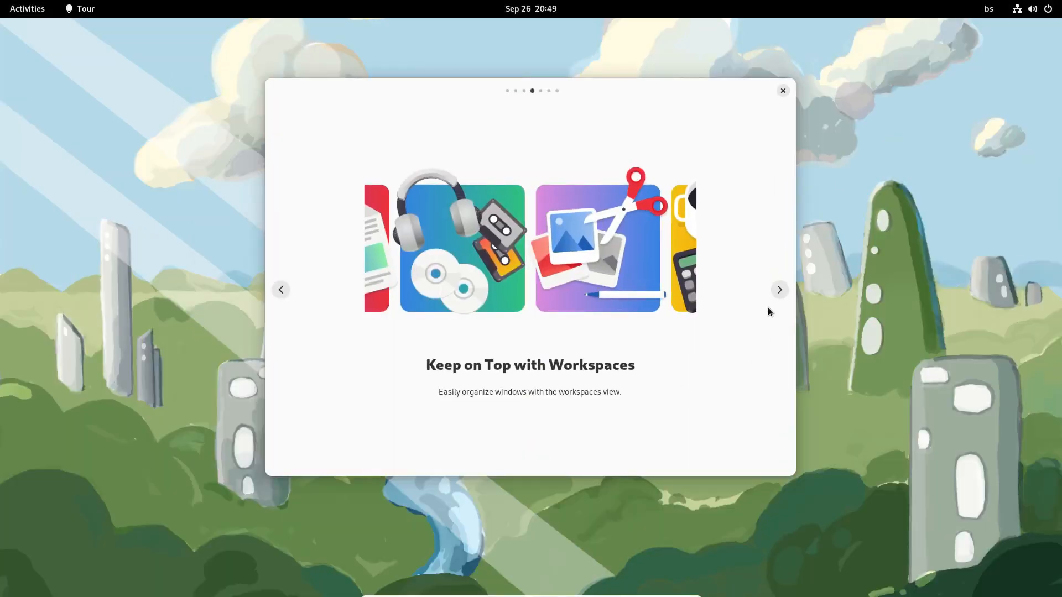
pyautogui.moveTo(779, 289)
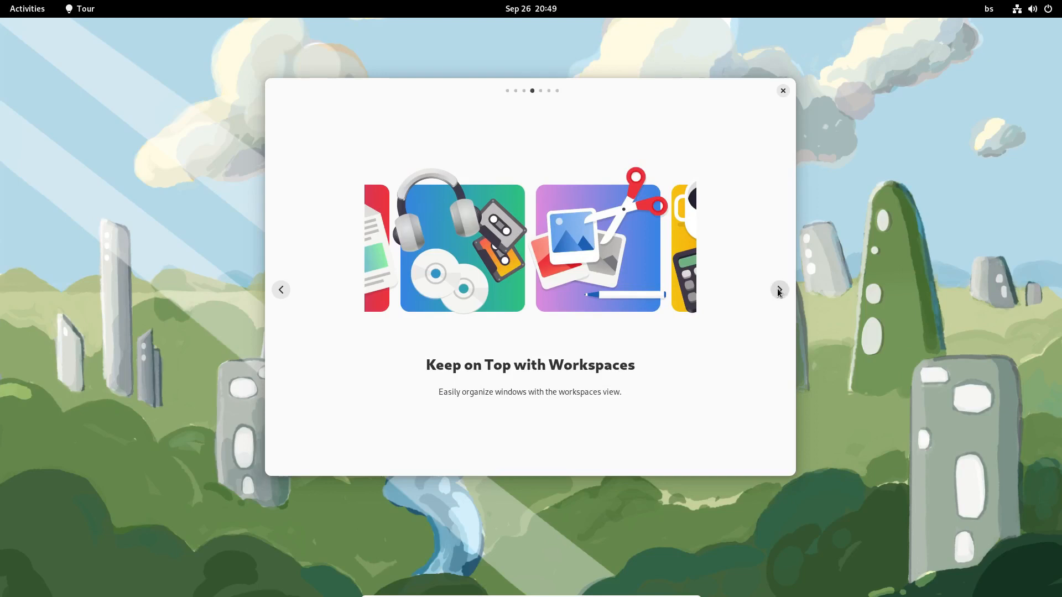
pyautogui.click(779, 290)
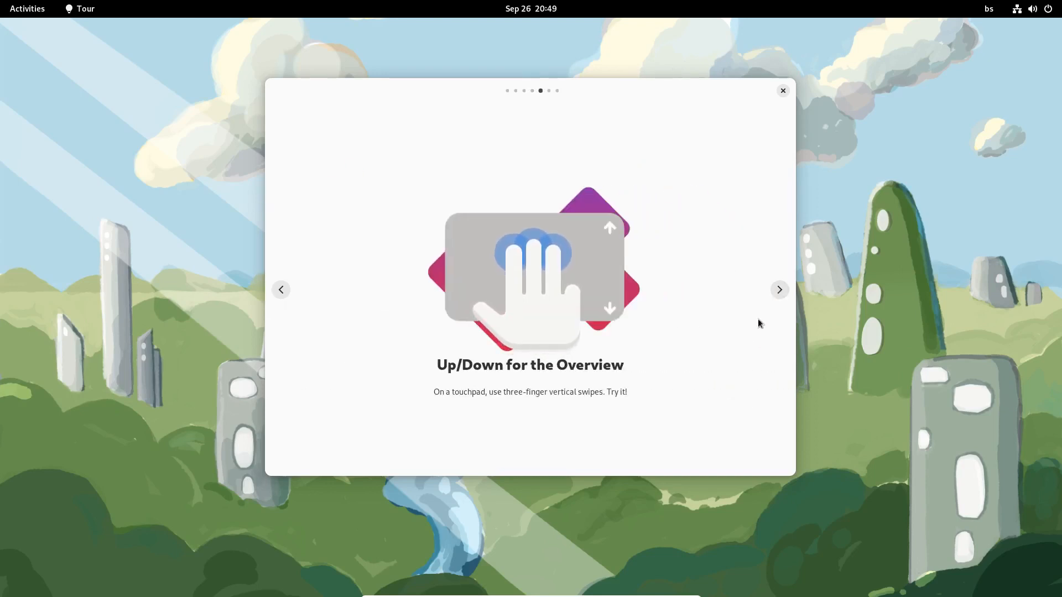
pyautogui.click(780, 289)
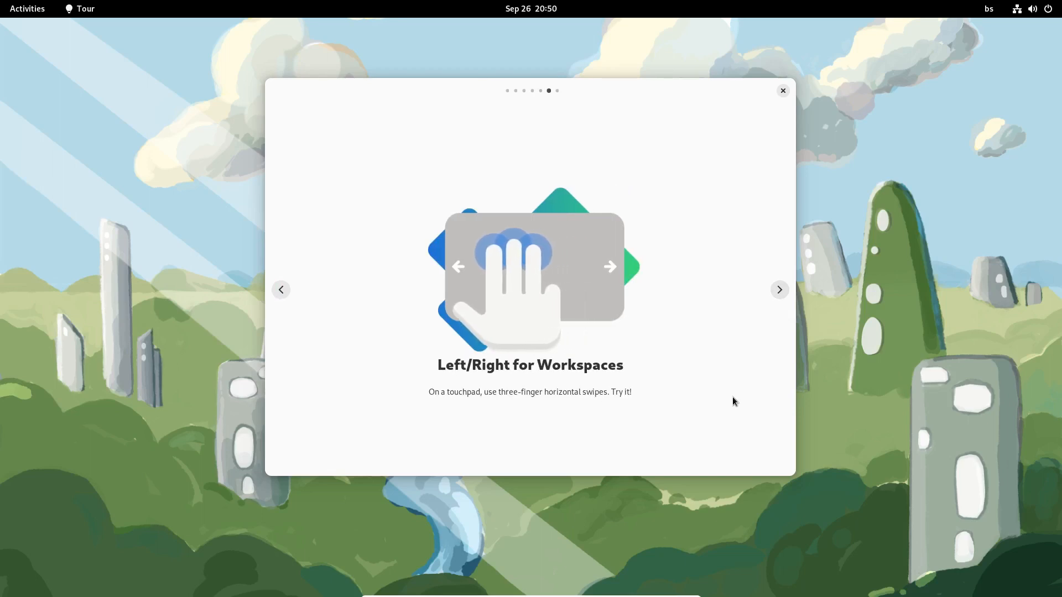
pyautogui.click(779, 289)
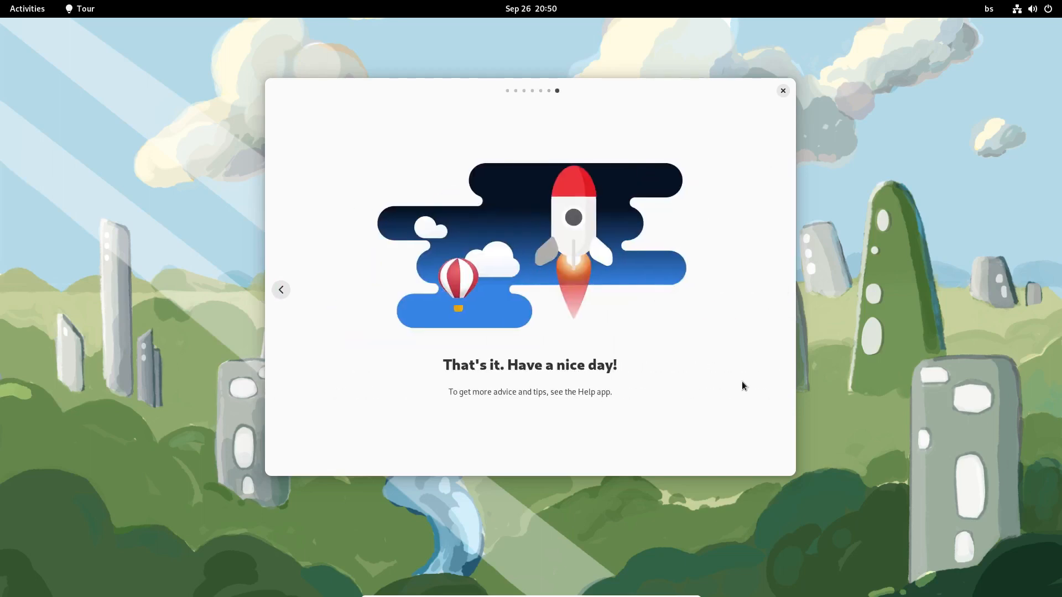
pyautogui.click(782, 91)
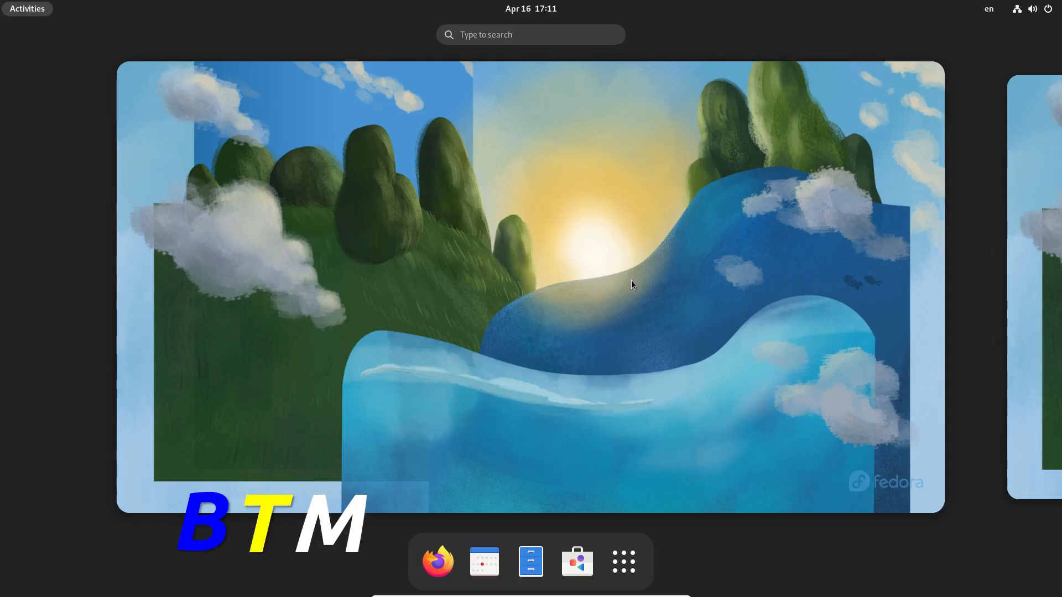
# Open the quick settings menu from the top-bar status area.
pyautogui.click(1032, 9)
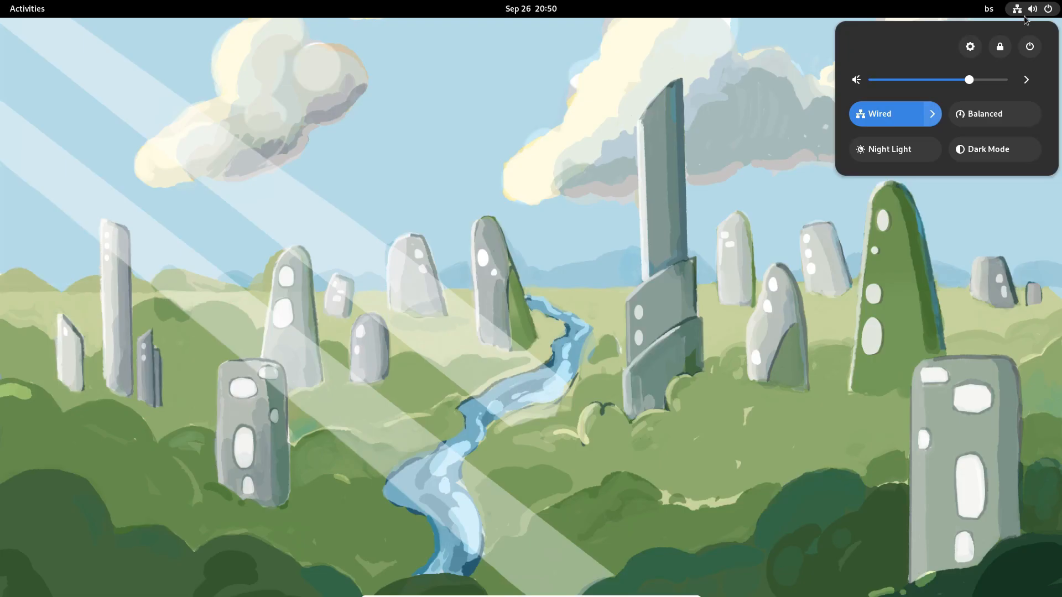
pyautogui.moveTo(1002, 64)
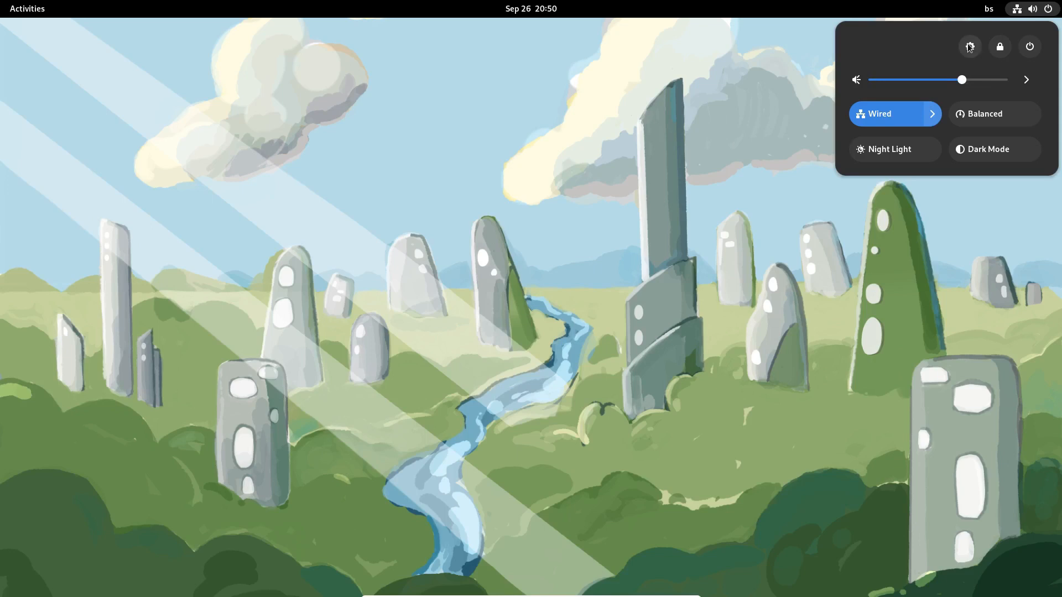
# Open Settings, view the About page (Fedora Linux 37, GNOME 43.beta), then close it.
pyautogui.click(969, 46)
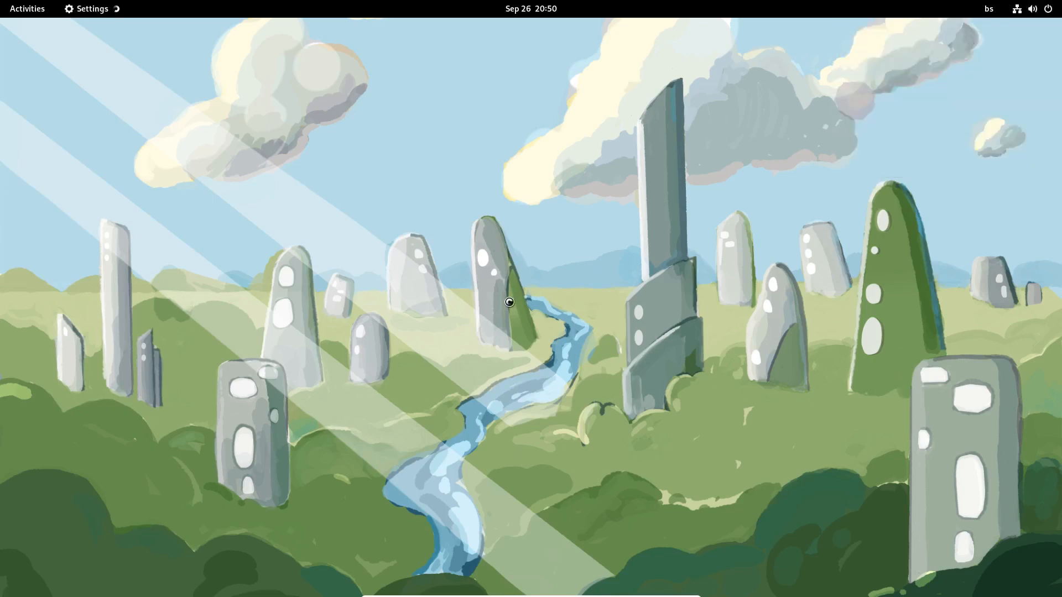
pyautogui.click(91, 8)
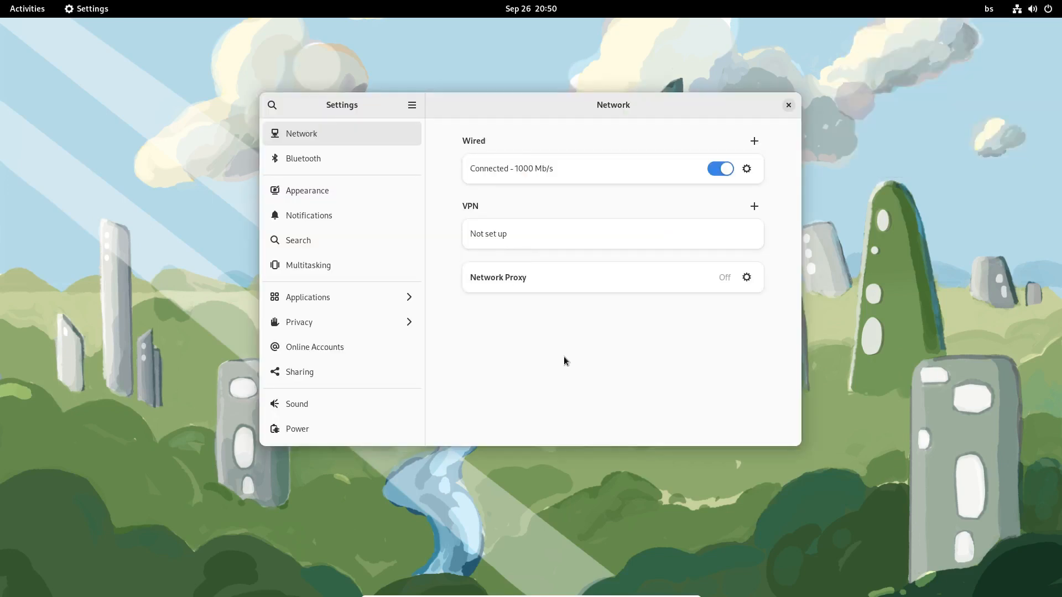
pyautogui.scroll(-3)
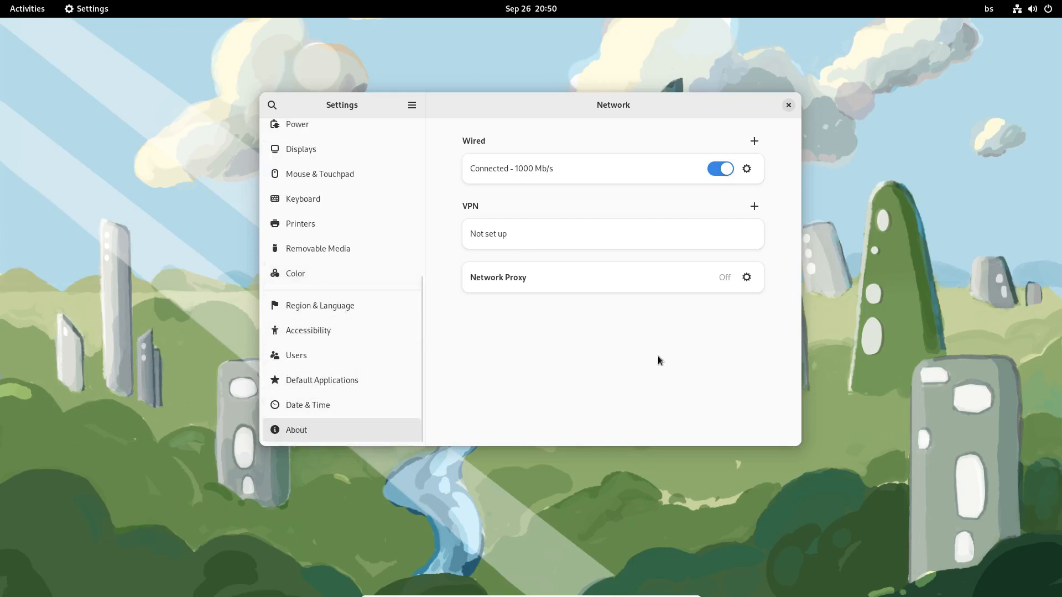
pyautogui.click(296, 429)
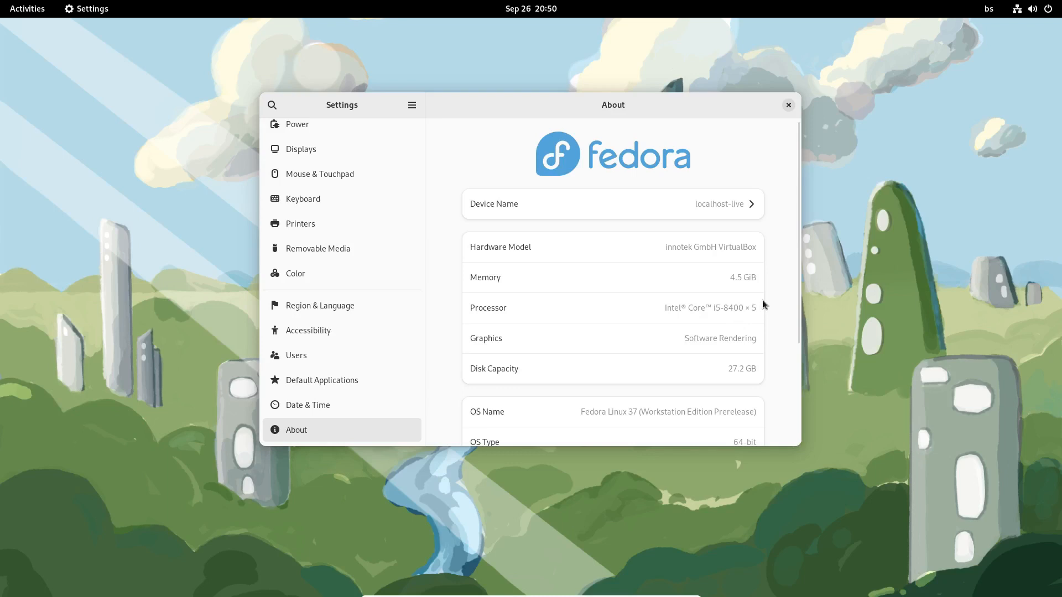
pyautogui.scroll(-3)
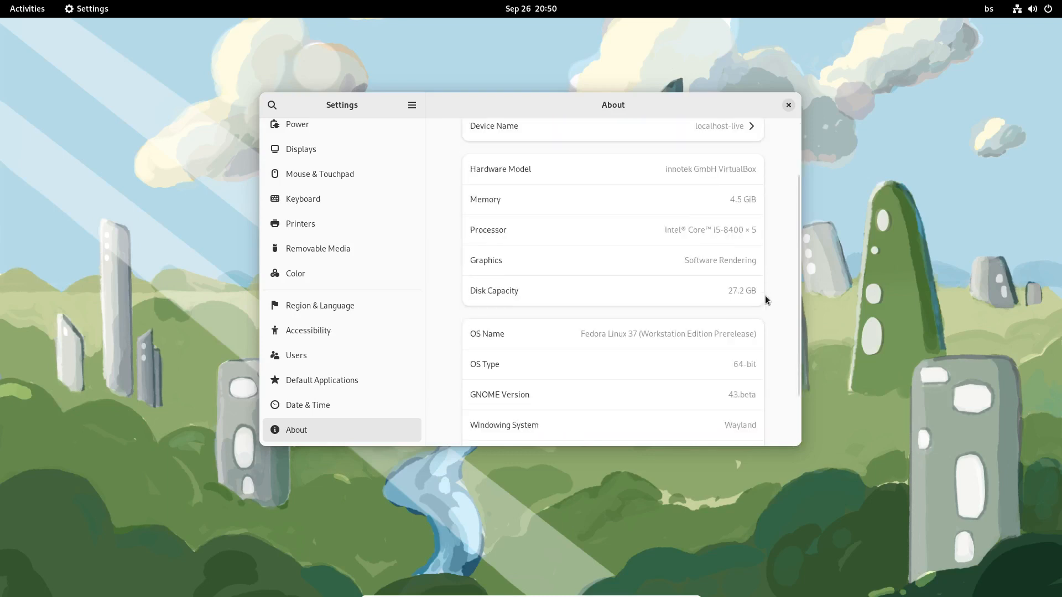
pyautogui.scroll(-3)
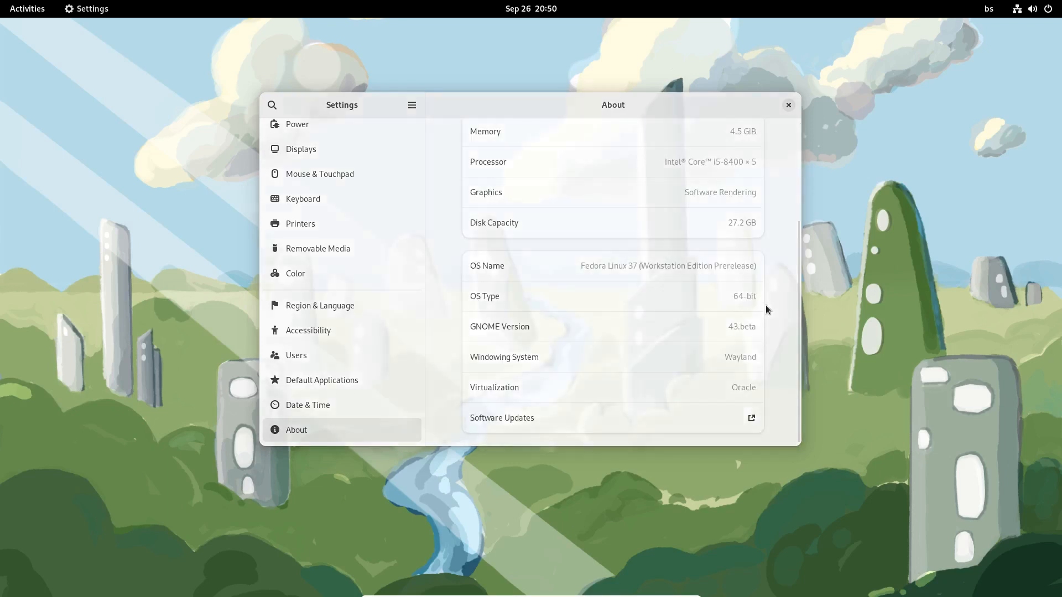
pyautogui.click(788, 104)
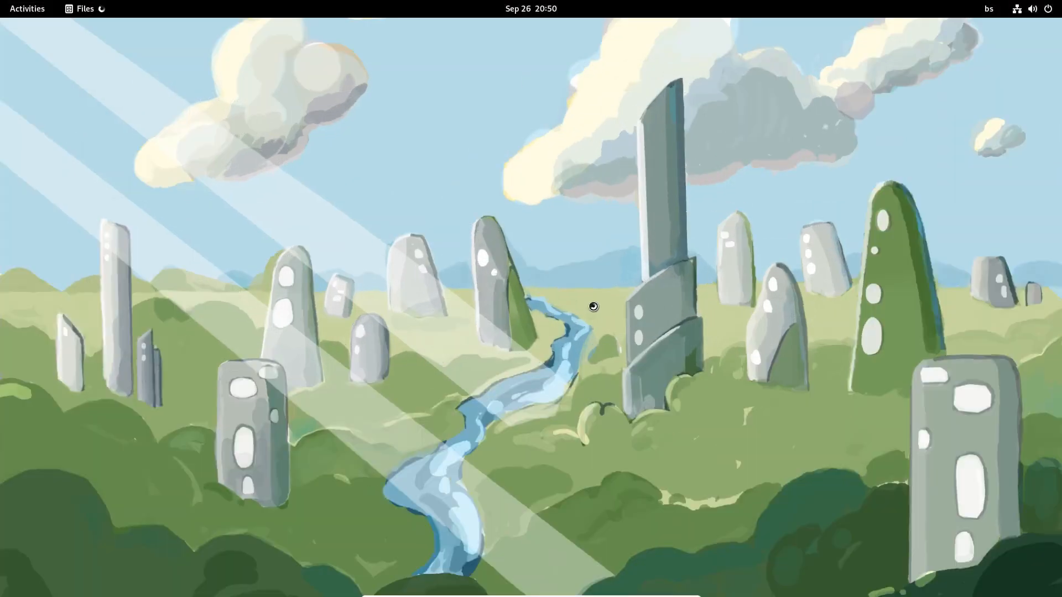
# Turn Dark Mode on, then back off, in the quick settings menu.
pyautogui.click(84, 8)
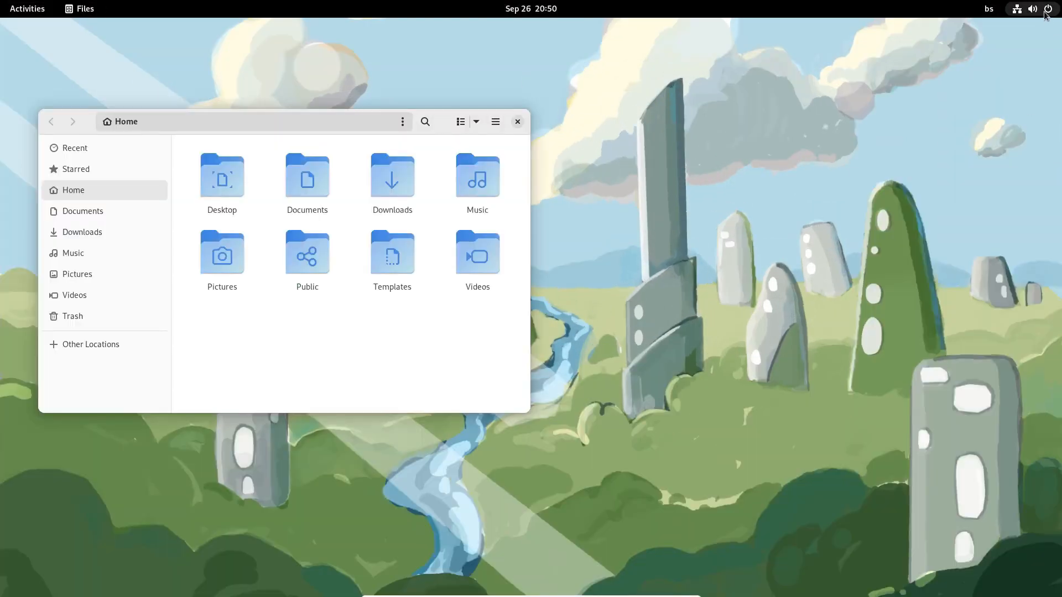
pyautogui.click(1045, 9)
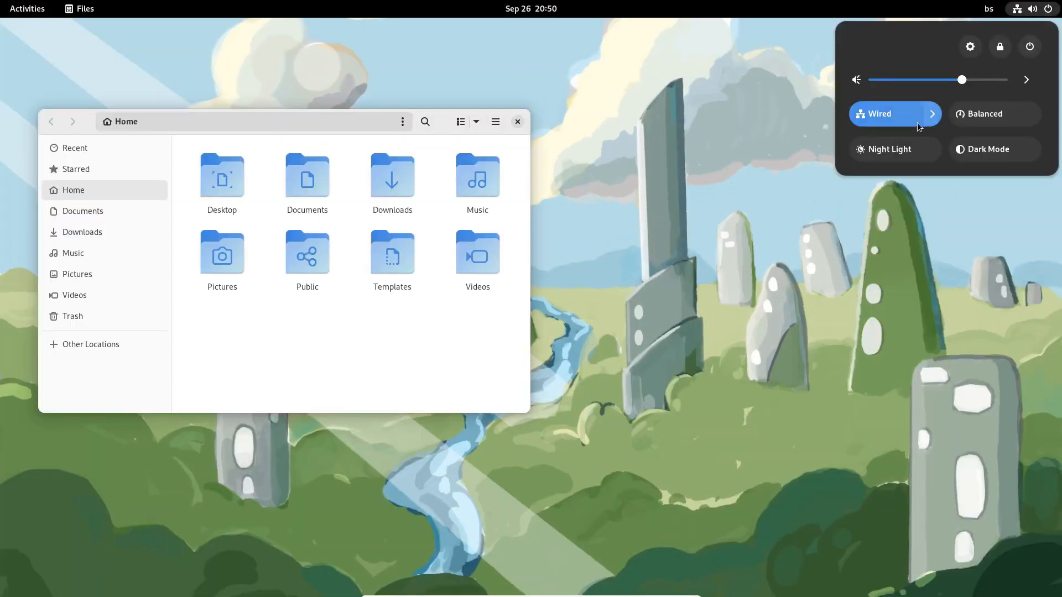
pyautogui.click(994, 149)
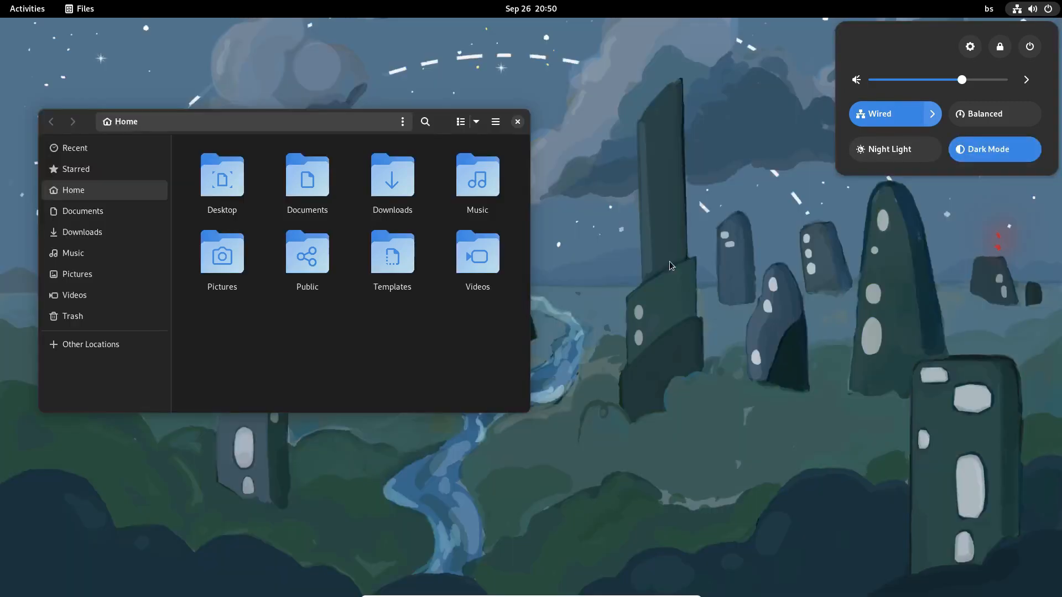
pyautogui.moveTo(677, 277)
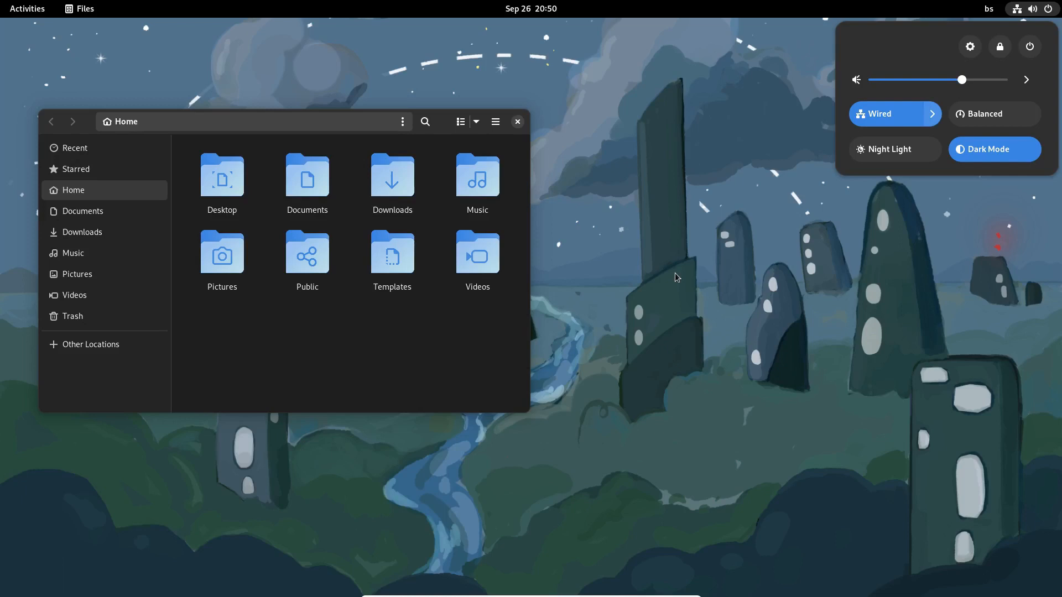
pyautogui.moveTo(679, 279)
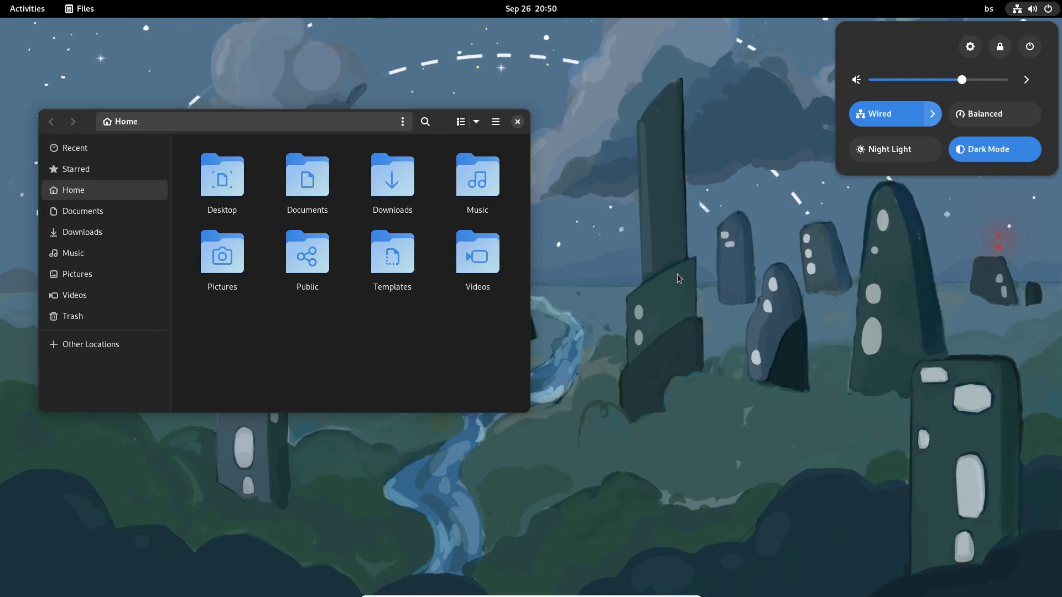
pyautogui.click(895, 150)
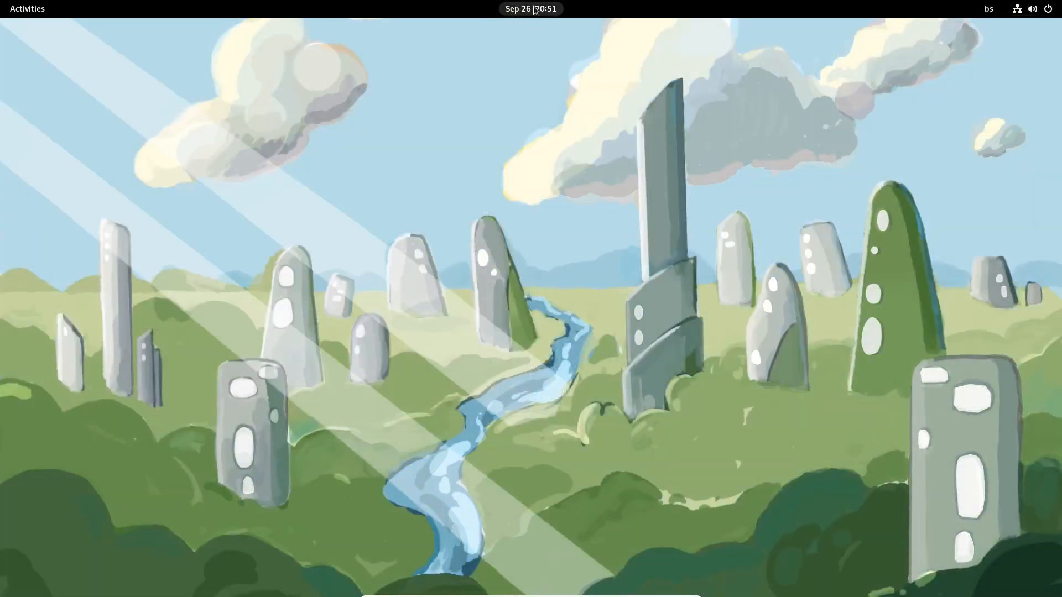
# Open the Activities overview and leave it to return to the desktop.
pyautogui.click(530, 8)
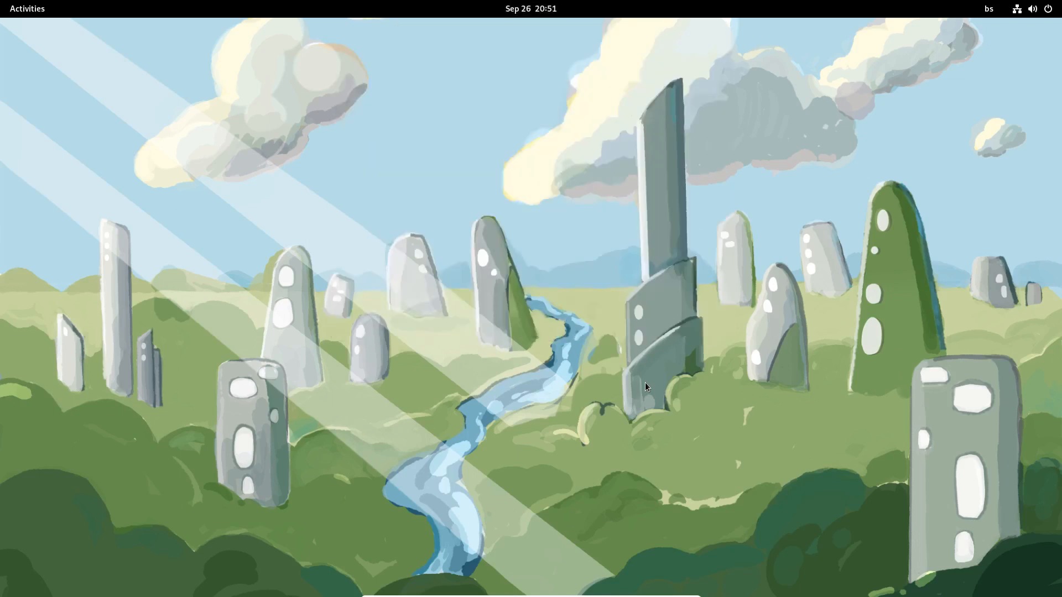
pyautogui.click(27, 9)
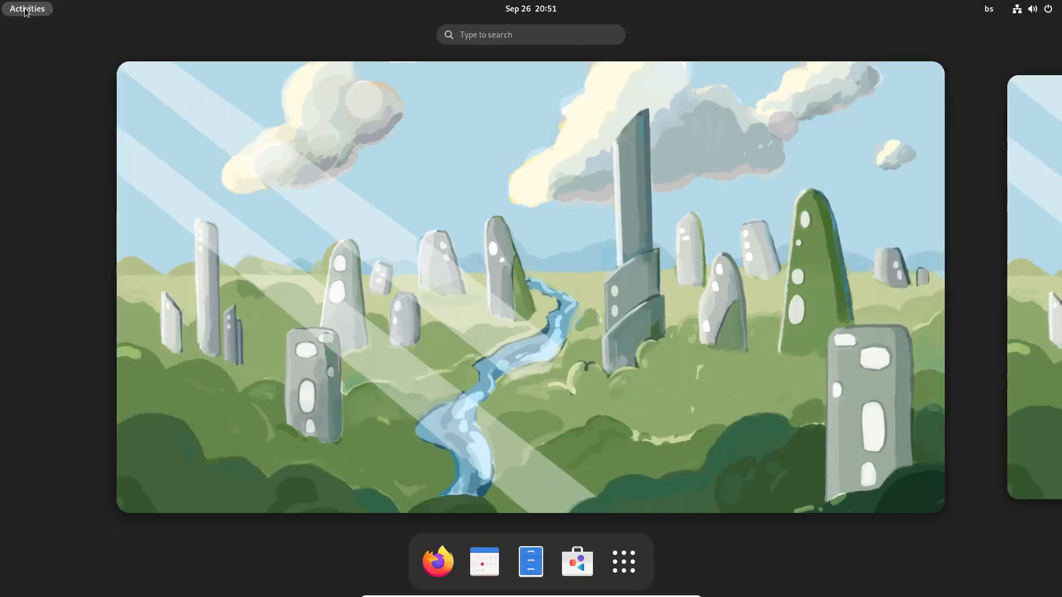
pyautogui.moveTo(786, 318)
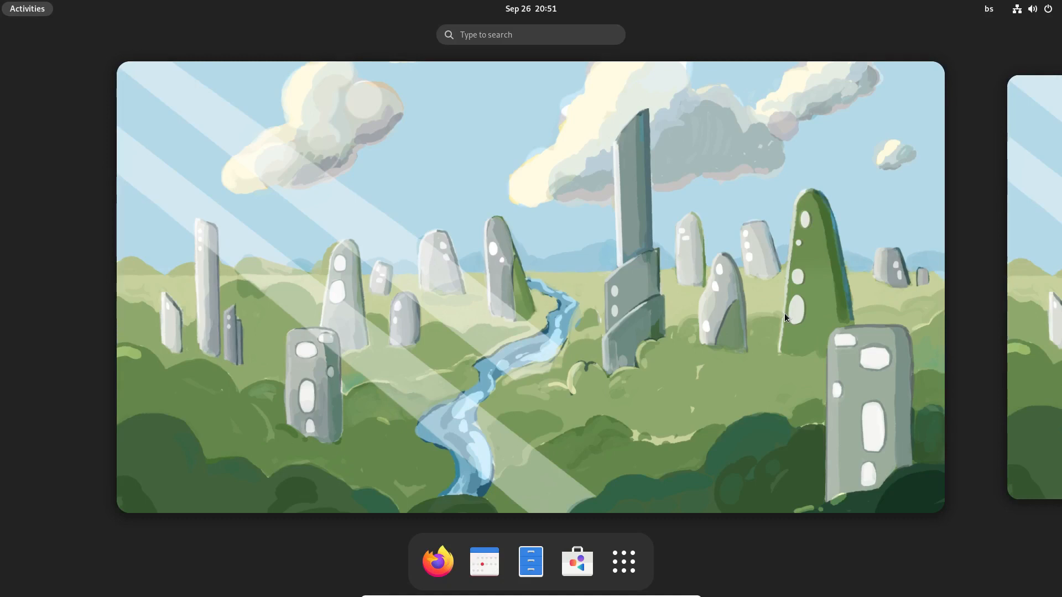
pyautogui.click(623, 562)
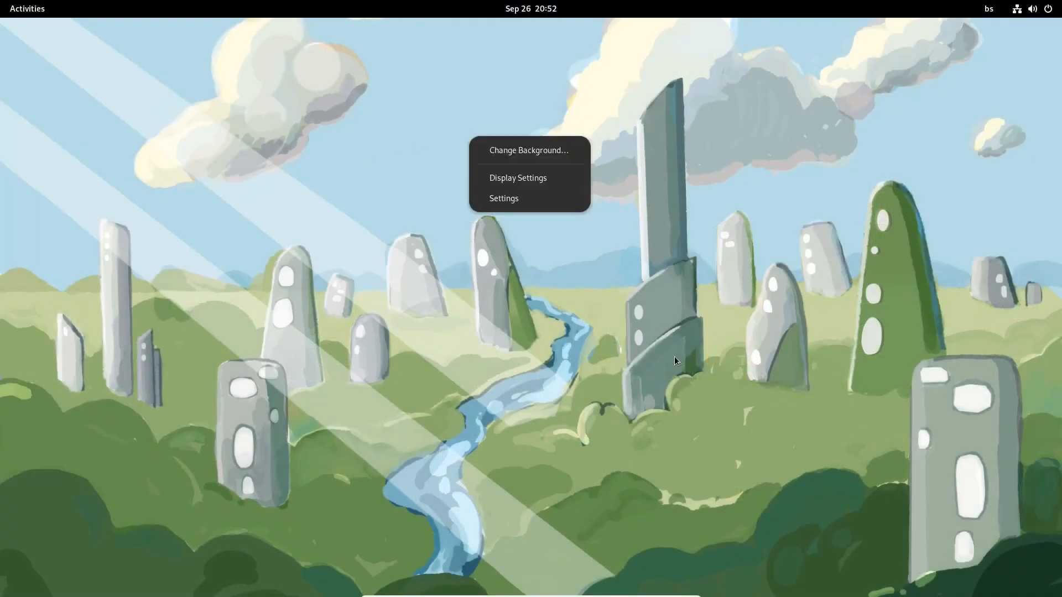
pyautogui.click(528, 150)
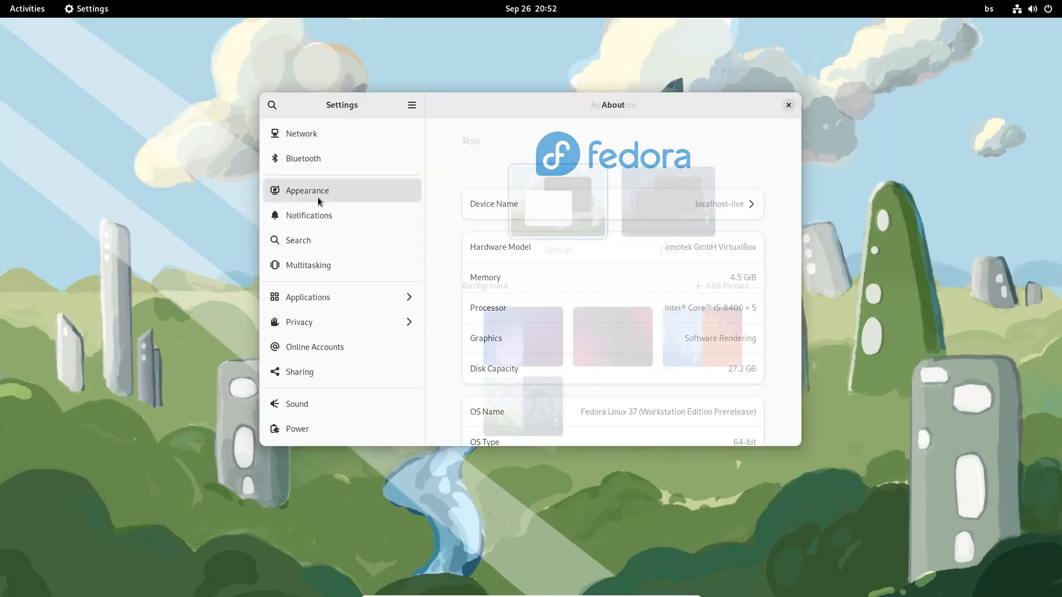
pyautogui.click(308, 190)
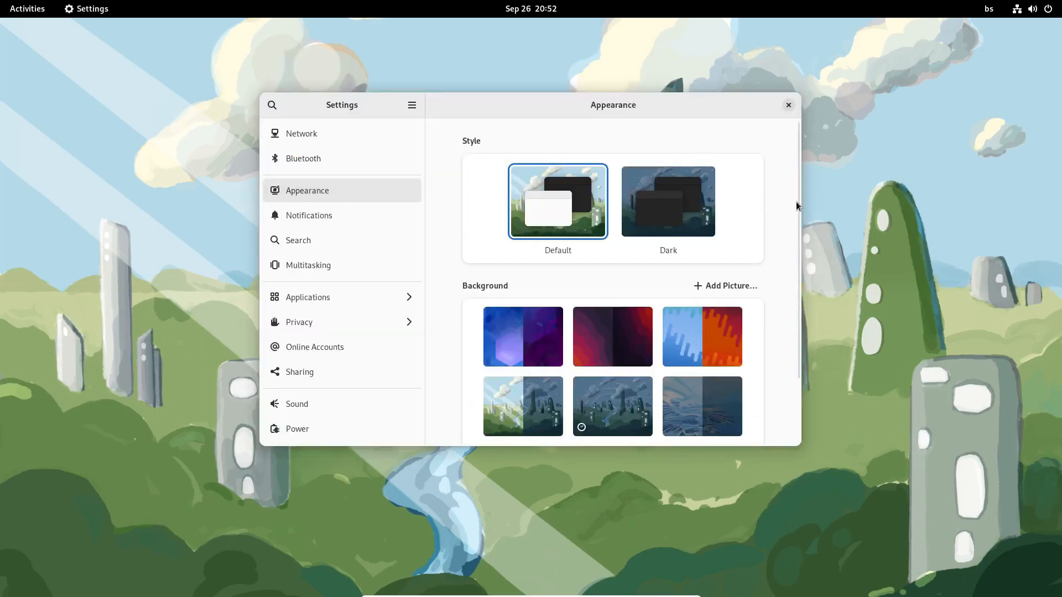
pyautogui.scroll(-3)
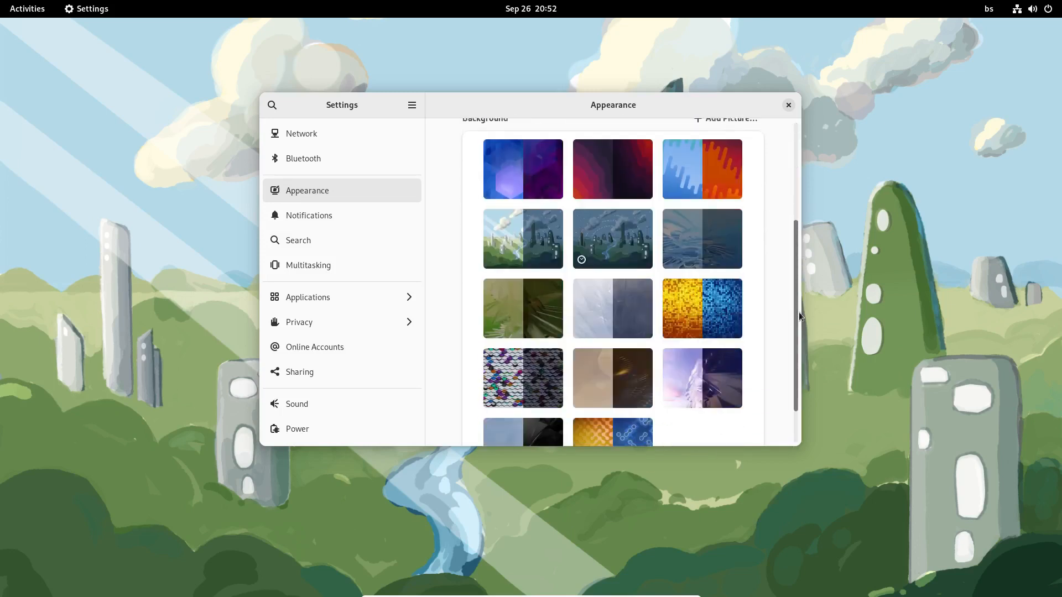
pyautogui.scroll(-3)
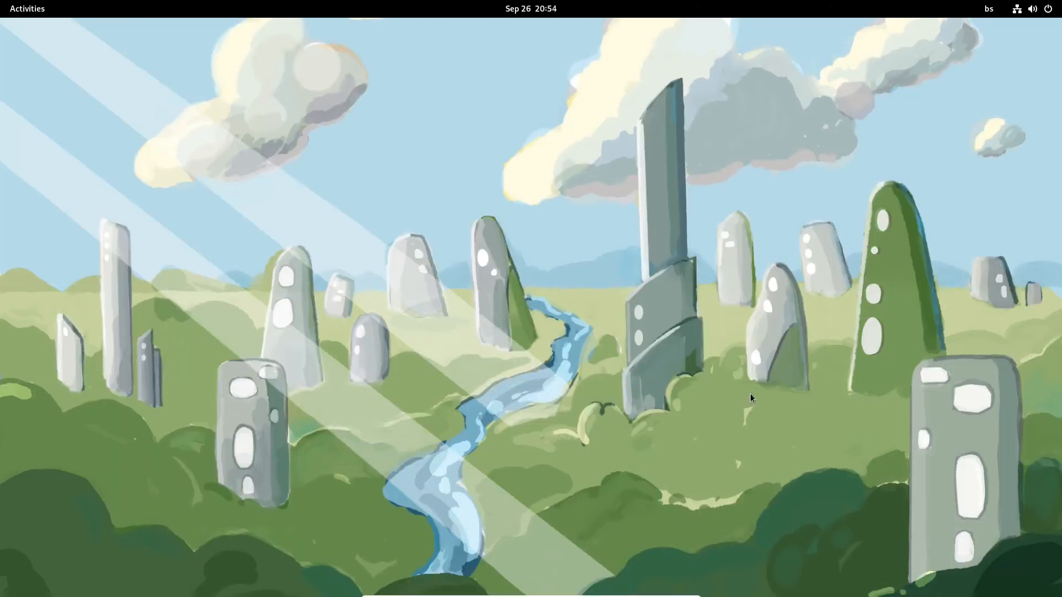
# Launch Software and download the pending updates until Restart & Update appears.
pyautogui.click(27, 8)
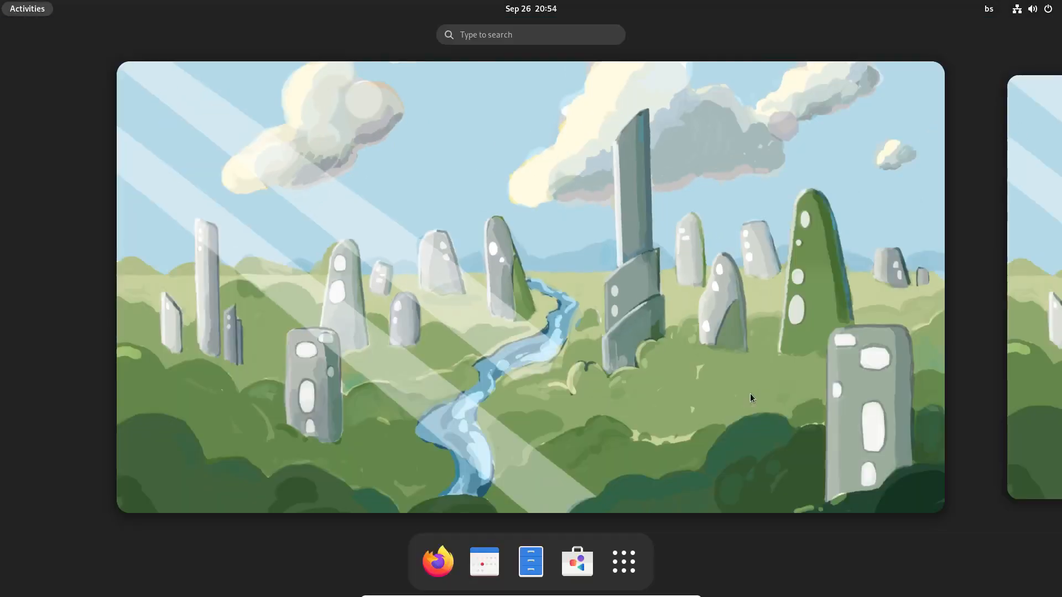
pyautogui.click(576, 561)
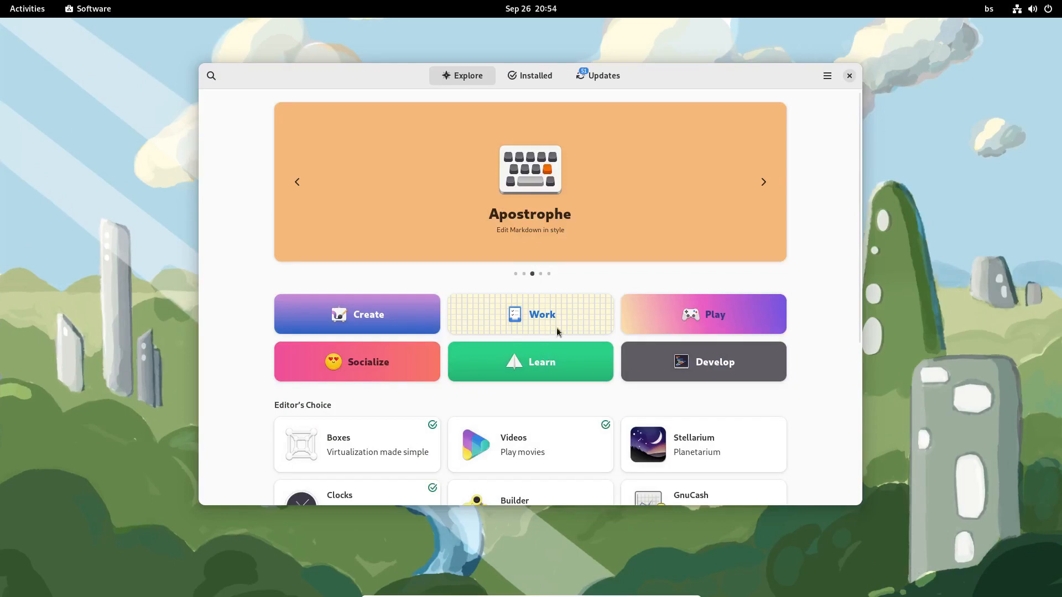
pyautogui.click(603, 75)
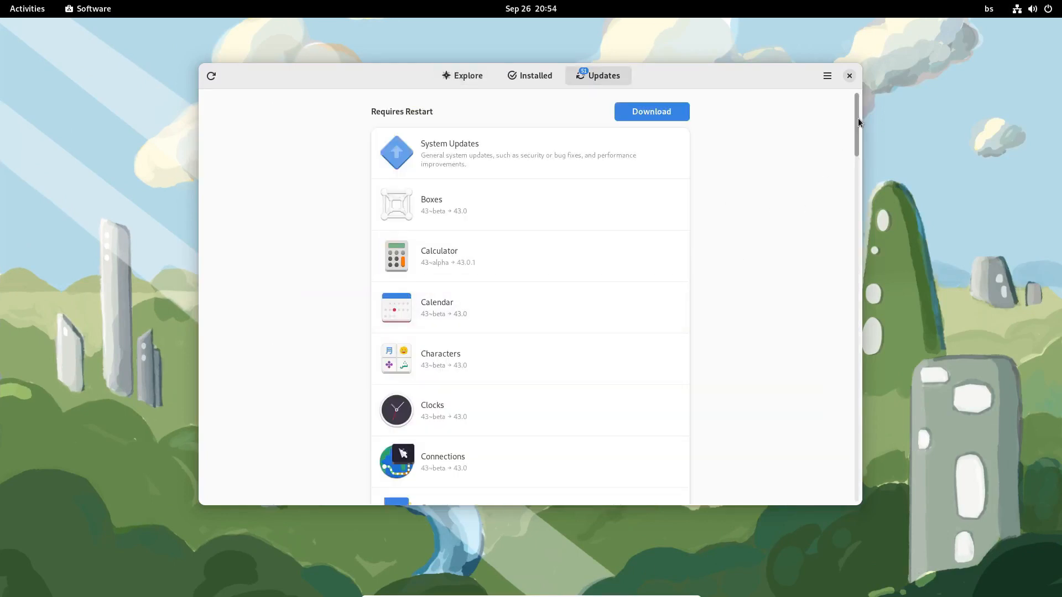
pyautogui.scroll(-3)
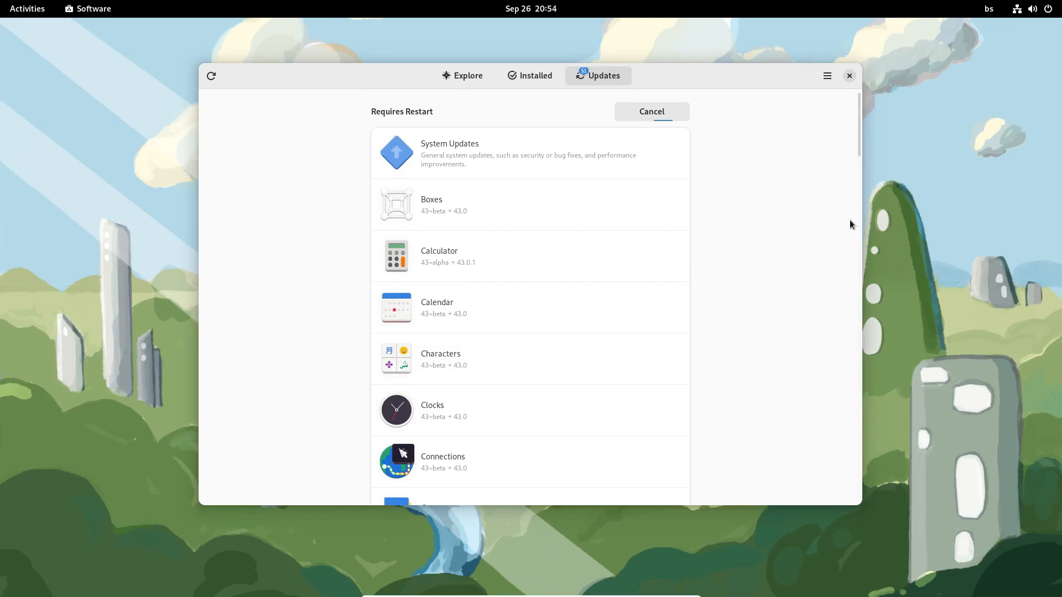
pyautogui.moveTo(776, 268)
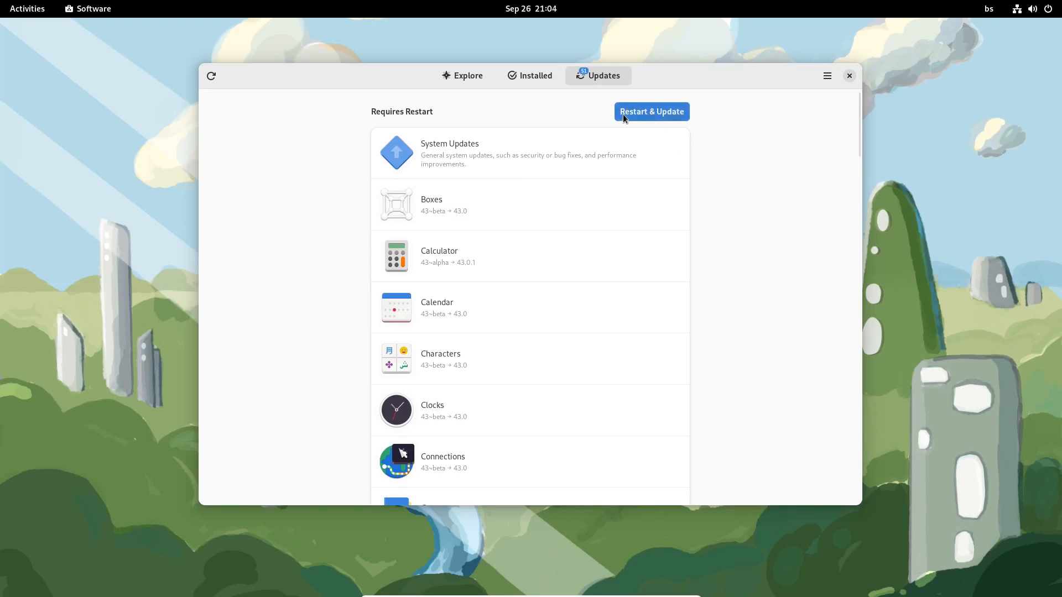
pyautogui.click(652, 112)
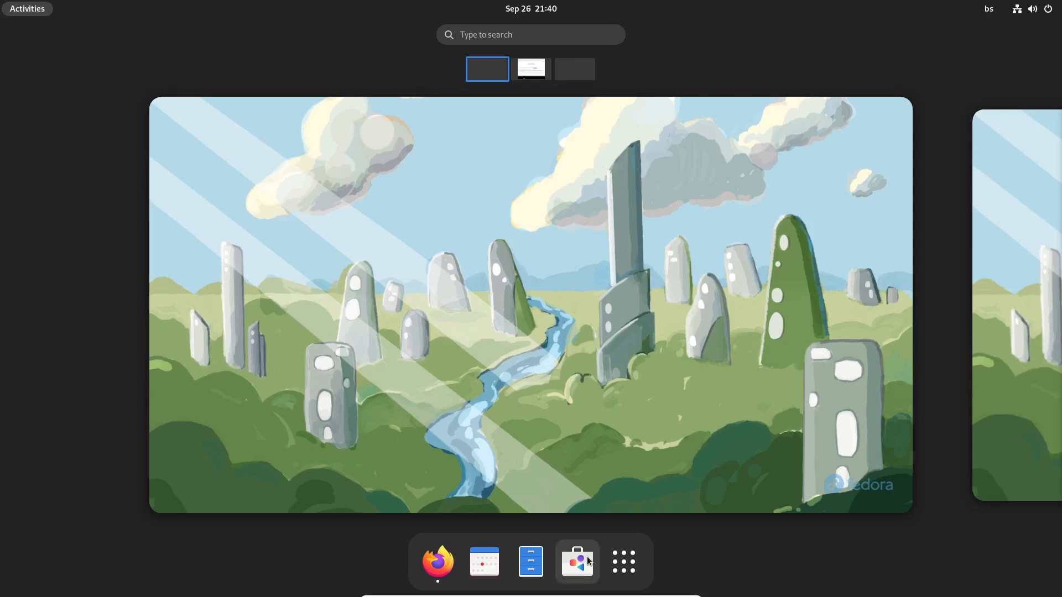
pyautogui.click(577, 562)
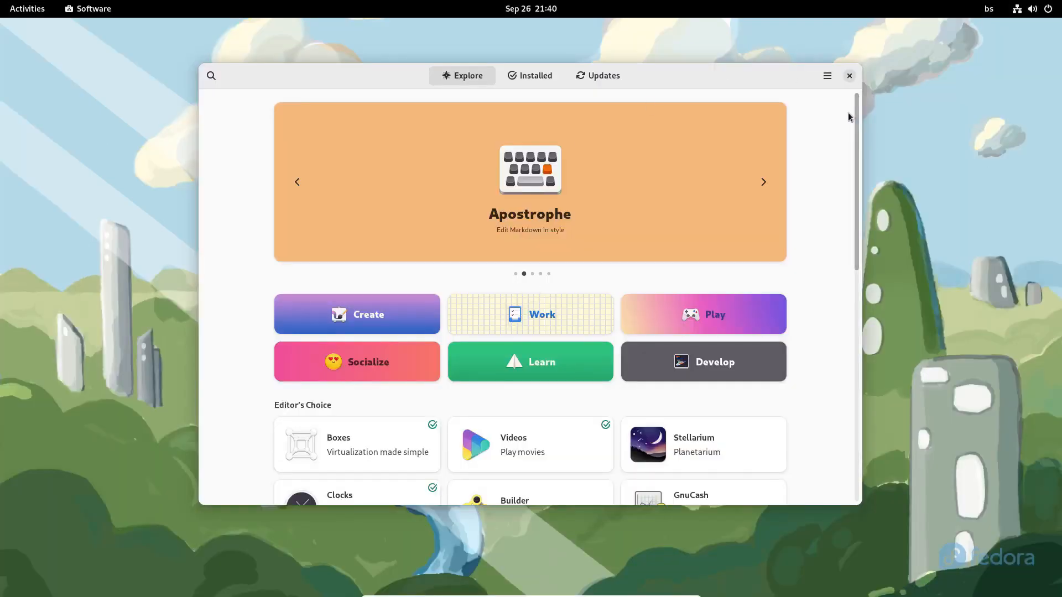
pyautogui.click(827, 76)
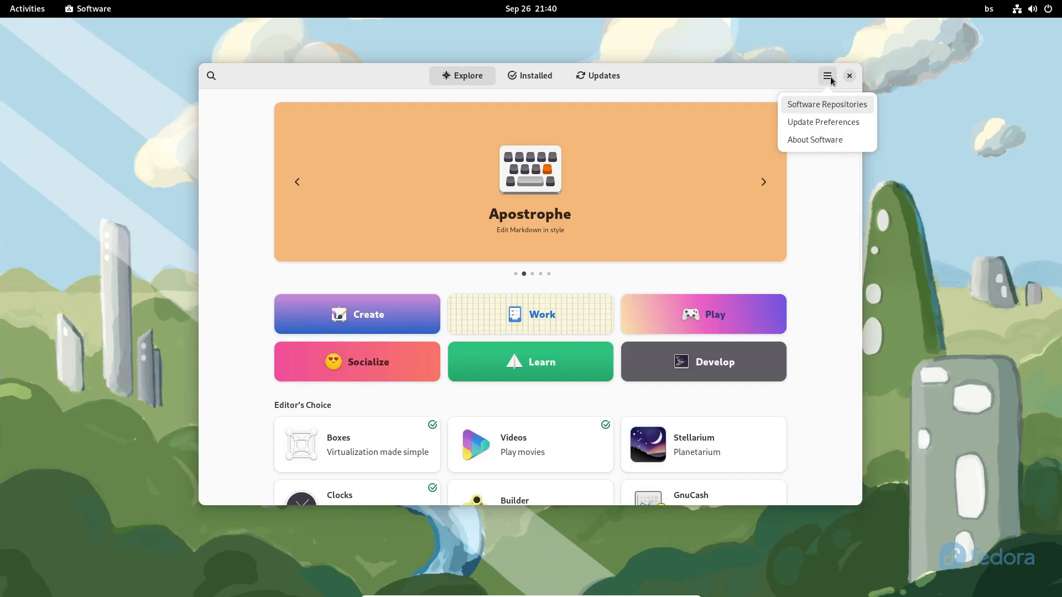
pyautogui.click(827, 104)
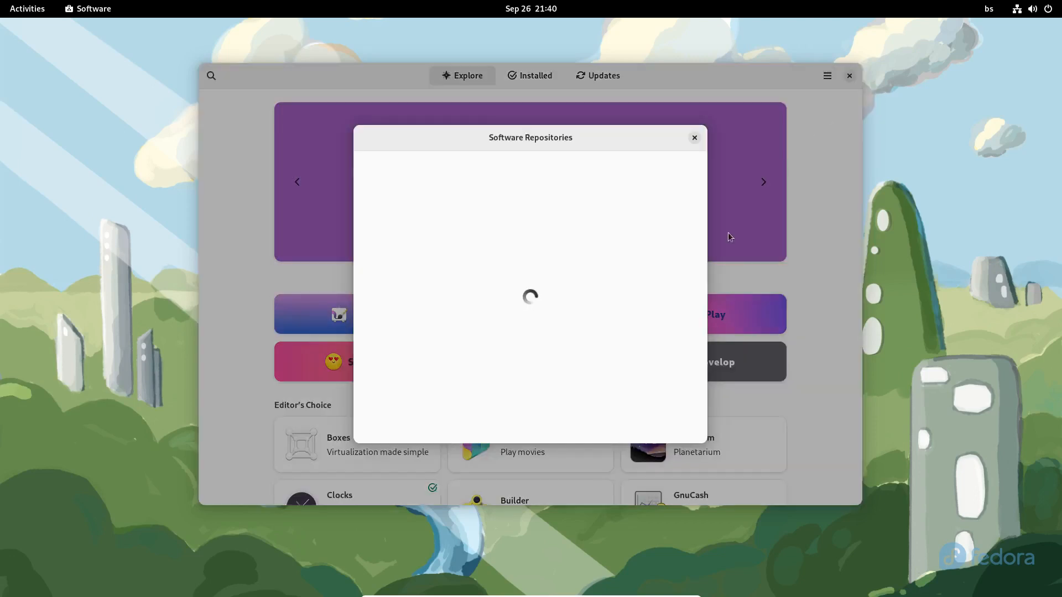
pyautogui.moveTo(659, 242)
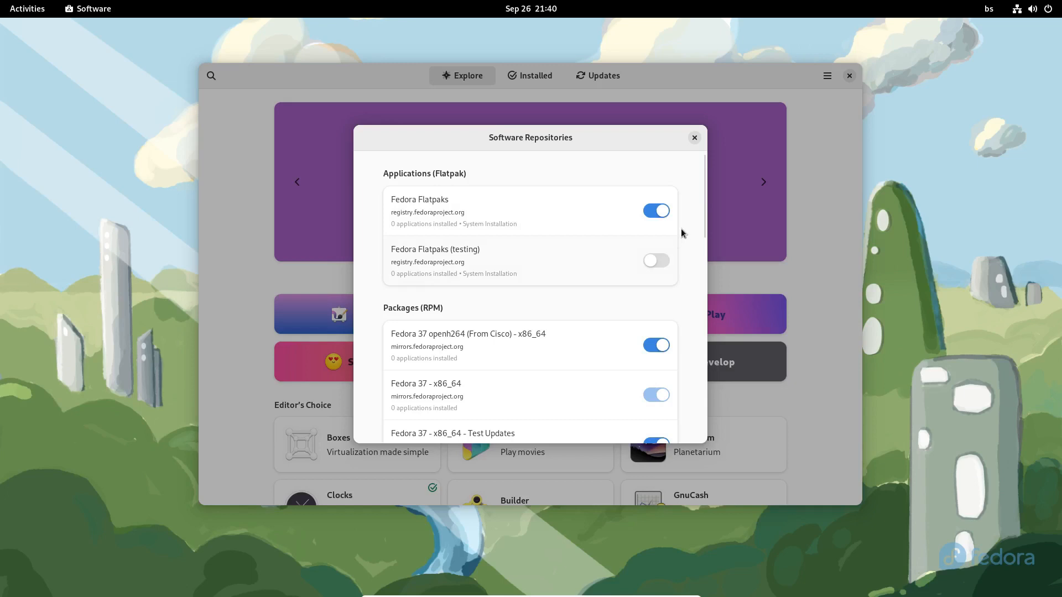
pyautogui.scroll(-3)
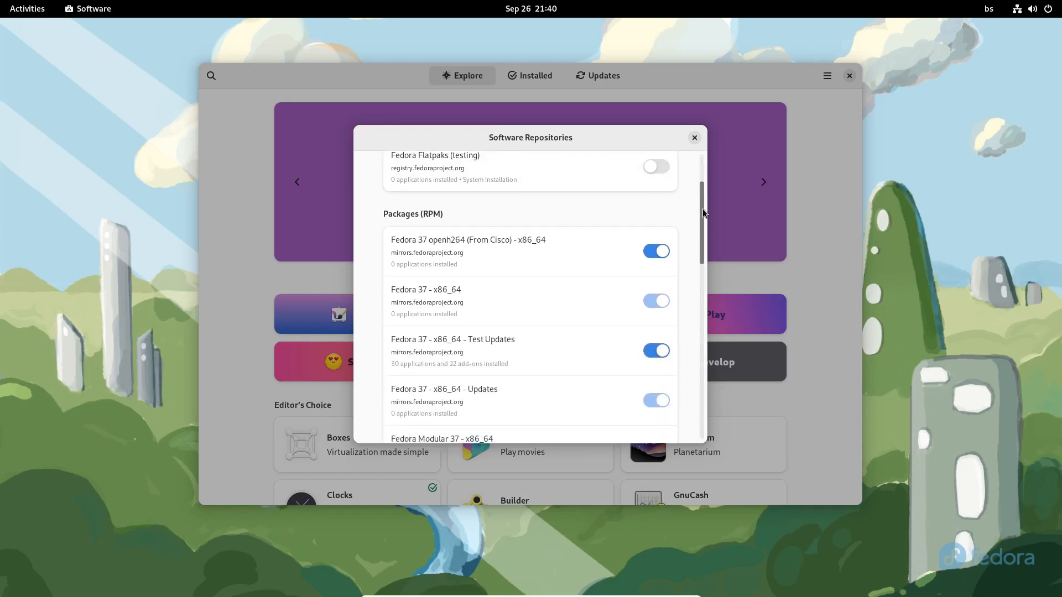
pyautogui.scroll(-3)
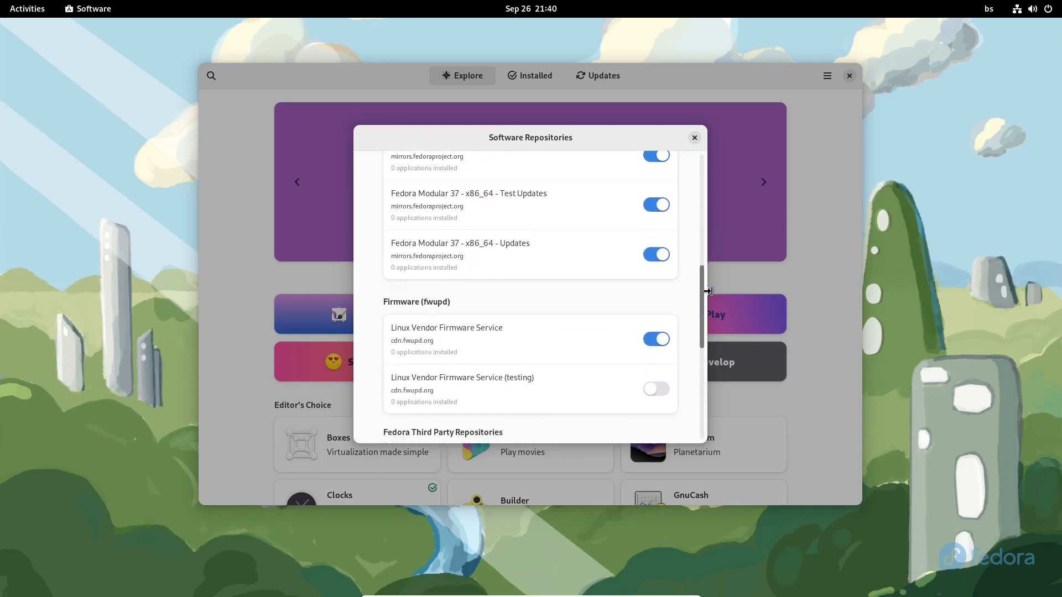
pyautogui.scroll(-3)
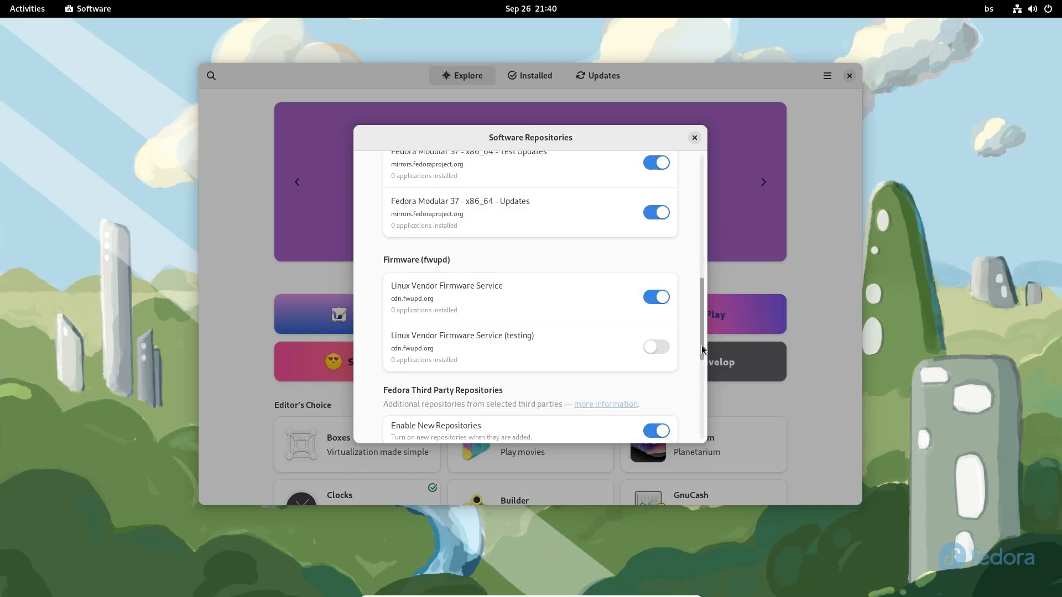
pyautogui.scroll(-3)
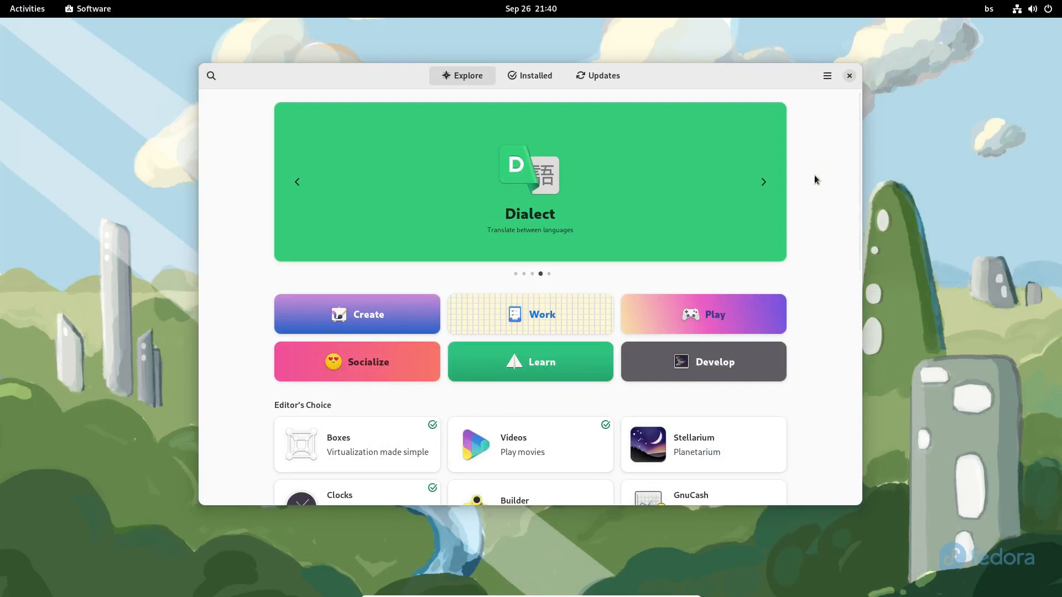
# Search Software for 'brave', find nothing, then switch to Firefox's flatpak.org Fedora setup page.
pyautogui.click(211, 76)
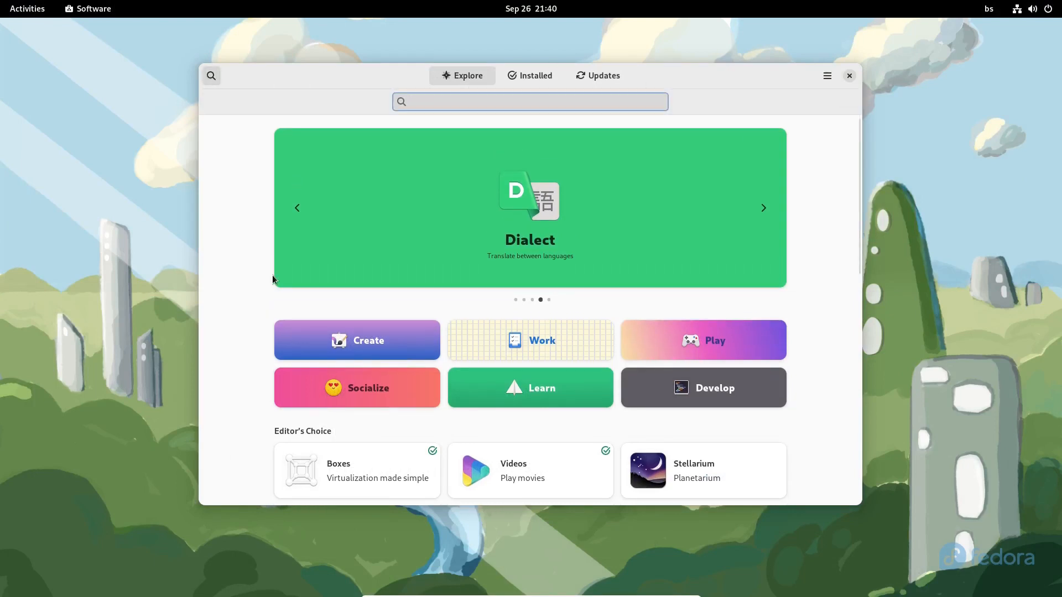
pyautogui.write('brave')
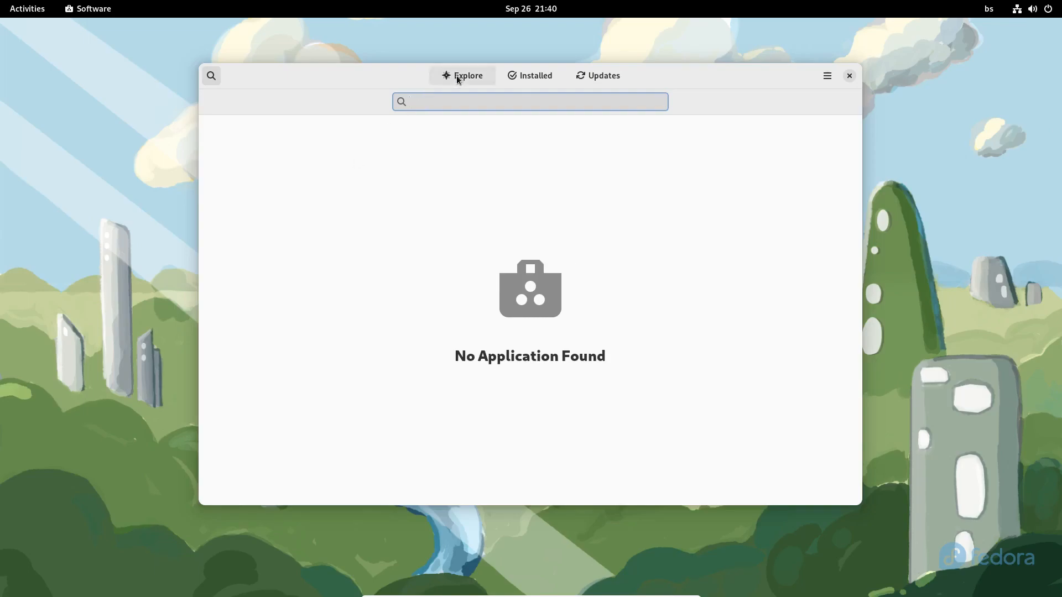
pyautogui.click(462, 75)
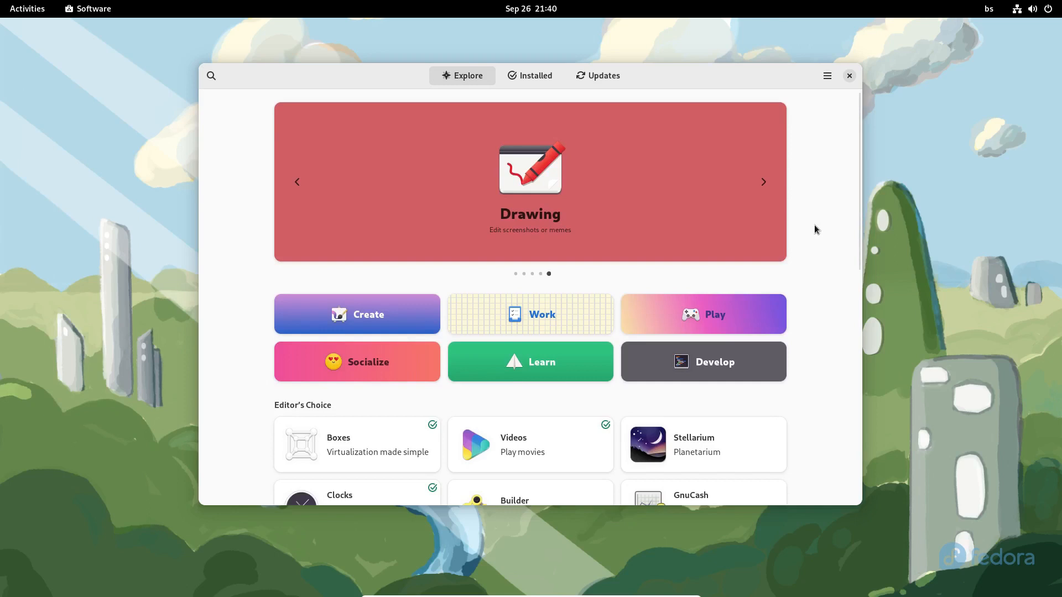
pyautogui.click(849, 76)
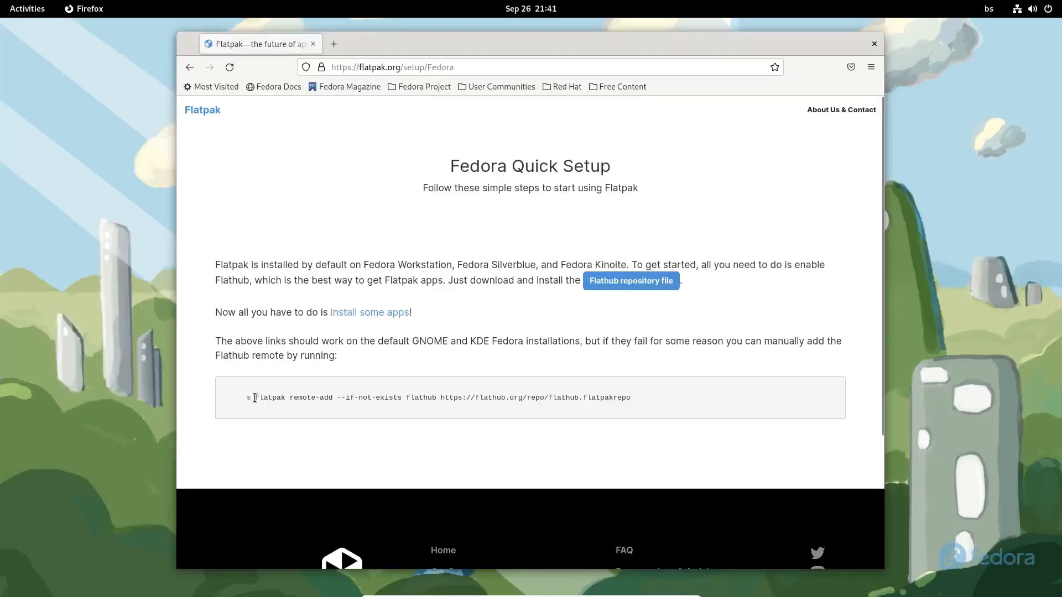
# Run 'flatpak remote-add --if-not-exists flathub' in Terminal and authenticate to add Flathub.
pyautogui.doubleClick(439, 398)
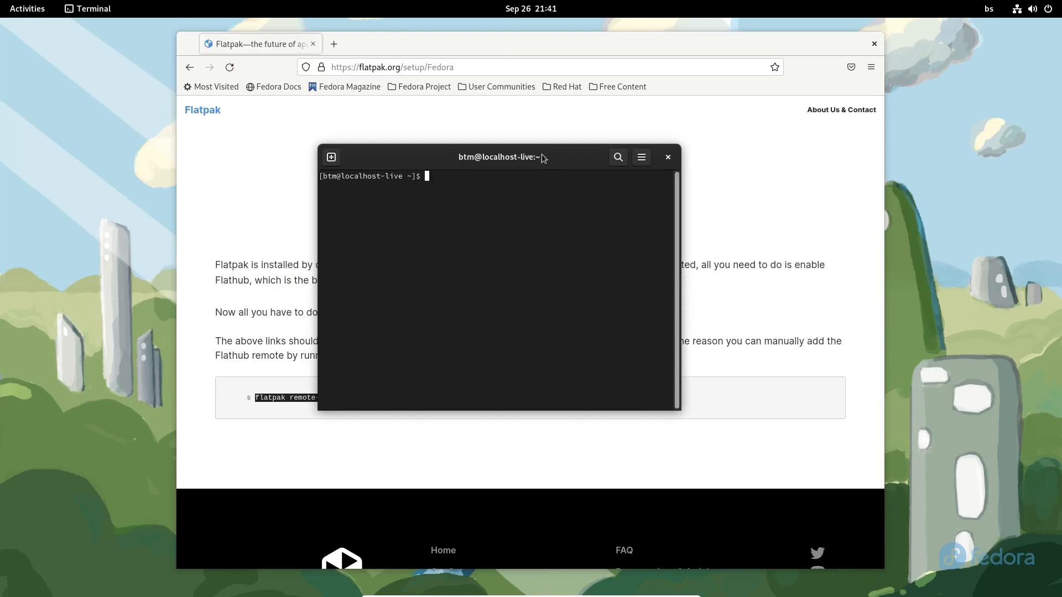
pyautogui.write('flatpak remote-add --if-not-exists flathub https://flathub.org/repo/flathub.flatpakrepo')
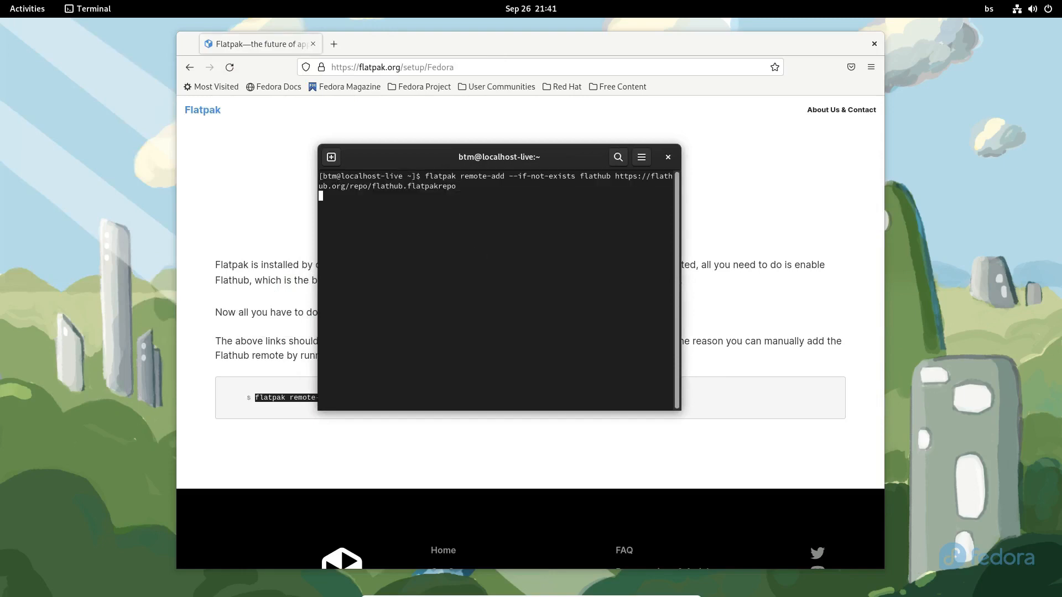
pyautogui.press('Return')
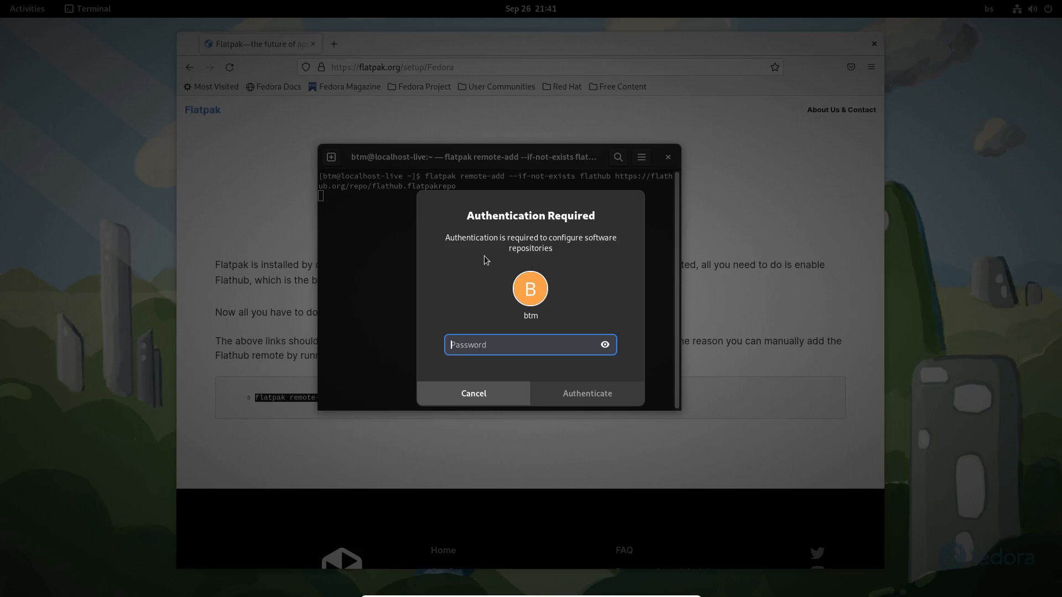
pyautogui.click(587, 394)
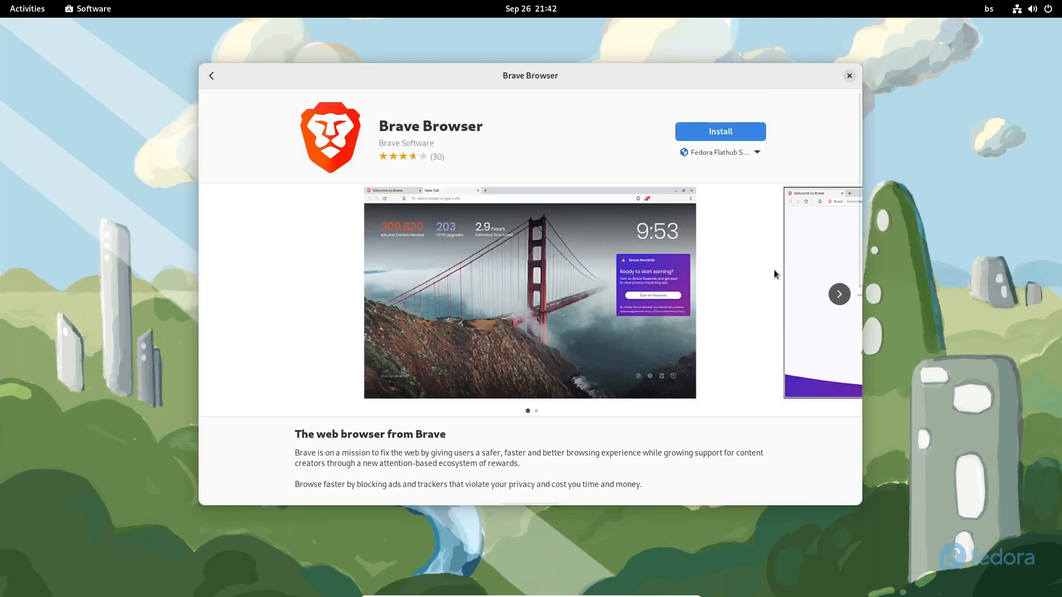
pyautogui.moveTo(770, 276)
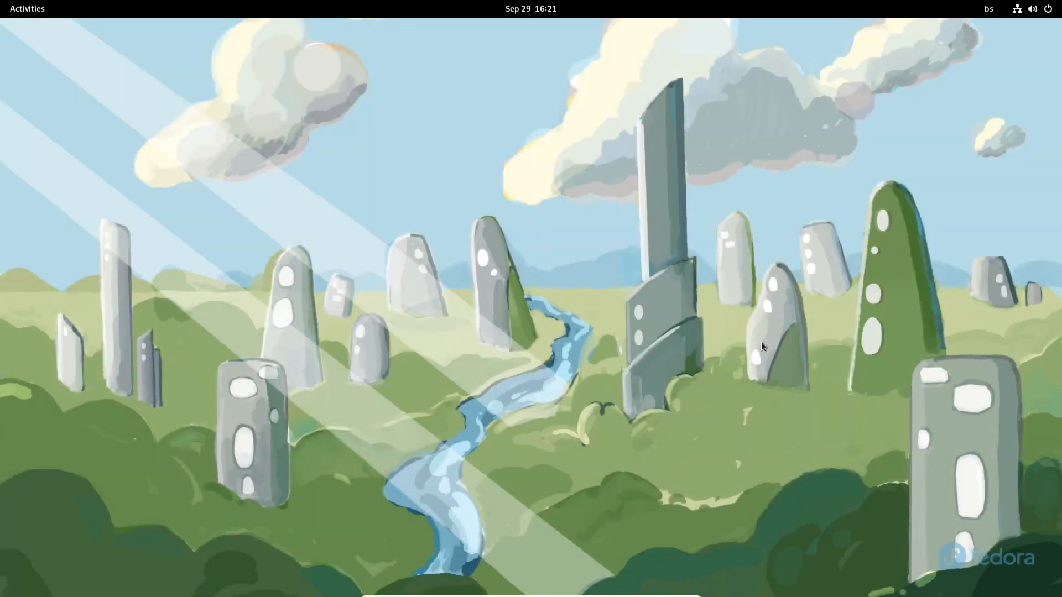
# Browse the Activities overview and Show Applications, ending on the tower-buildings wallpaper desktop.
pyautogui.click(27, 9)
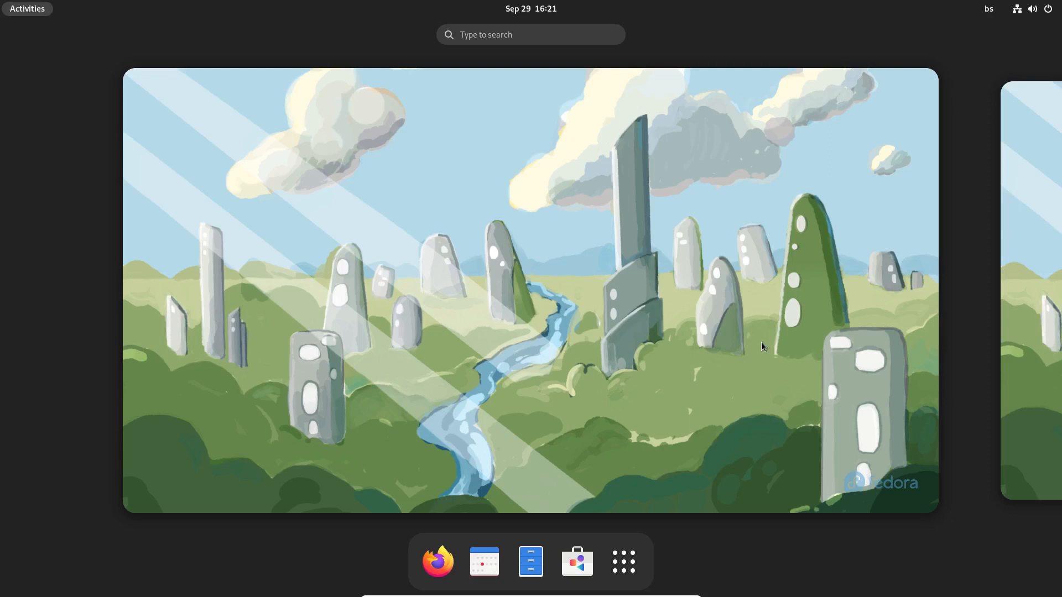
pyautogui.moveTo(642, 429)
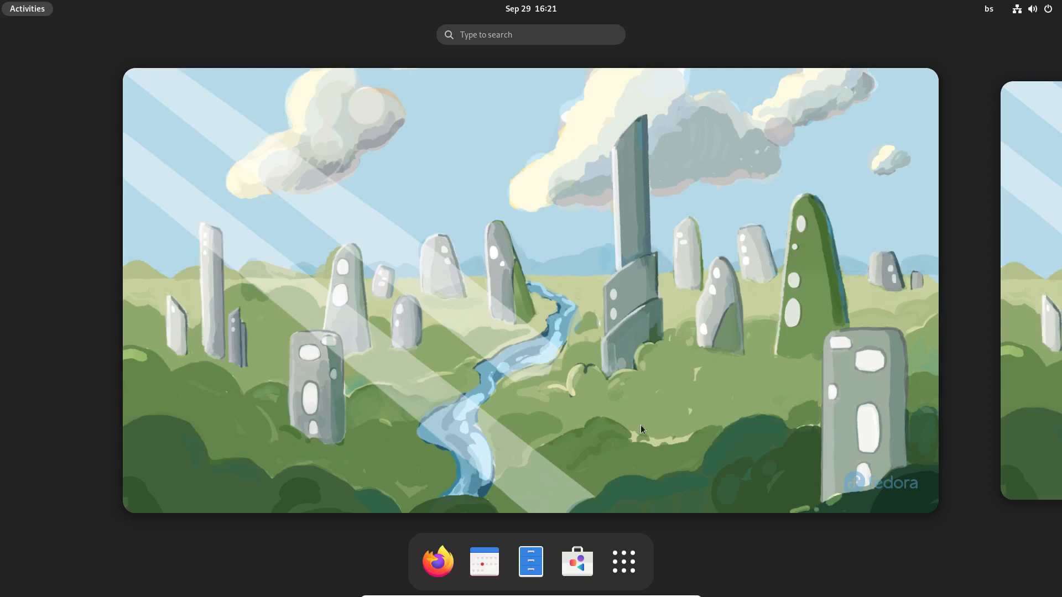
pyautogui.click(530, 562)
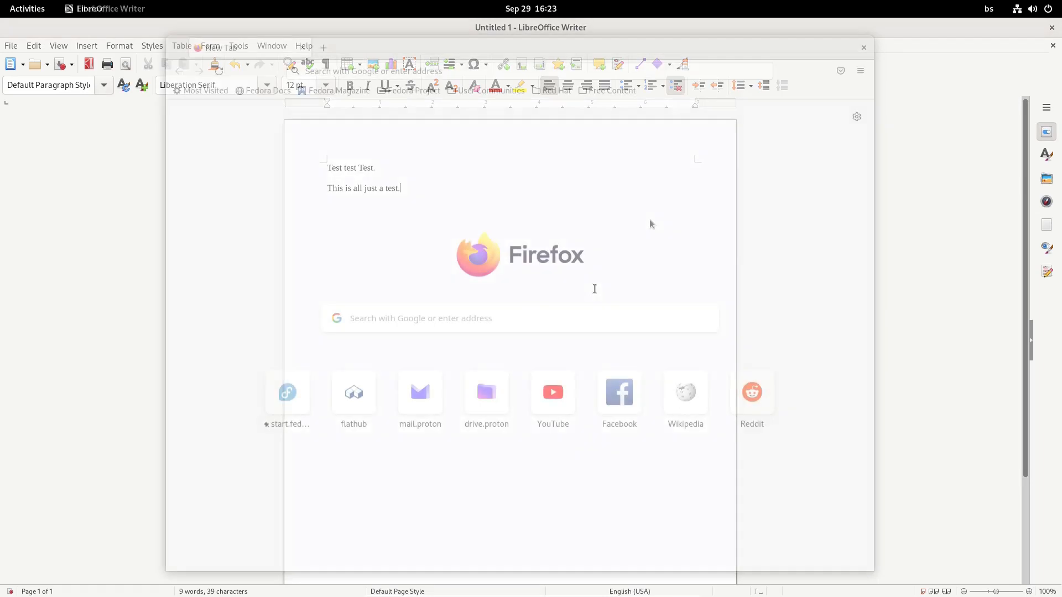
pyautogui.click(23, 8)
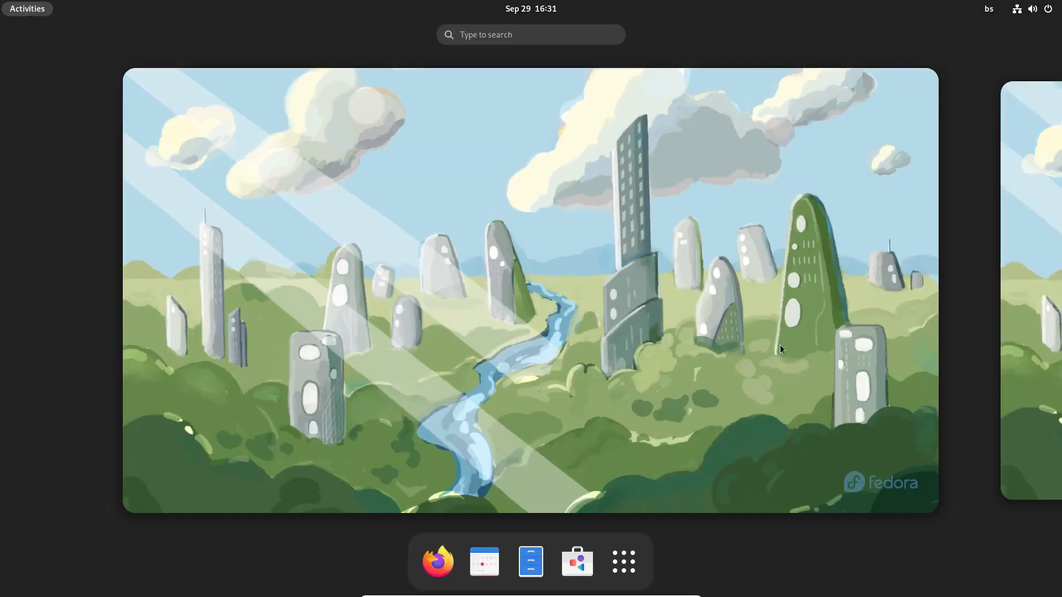
pyautogui.moveTo(624, 561)
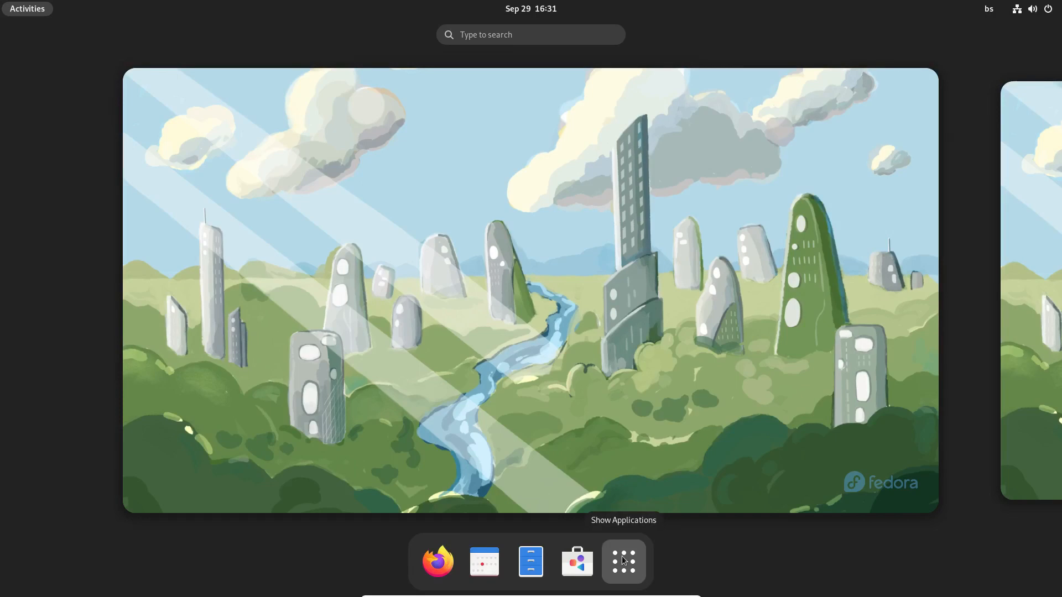
pyautogui.click(624, 561)
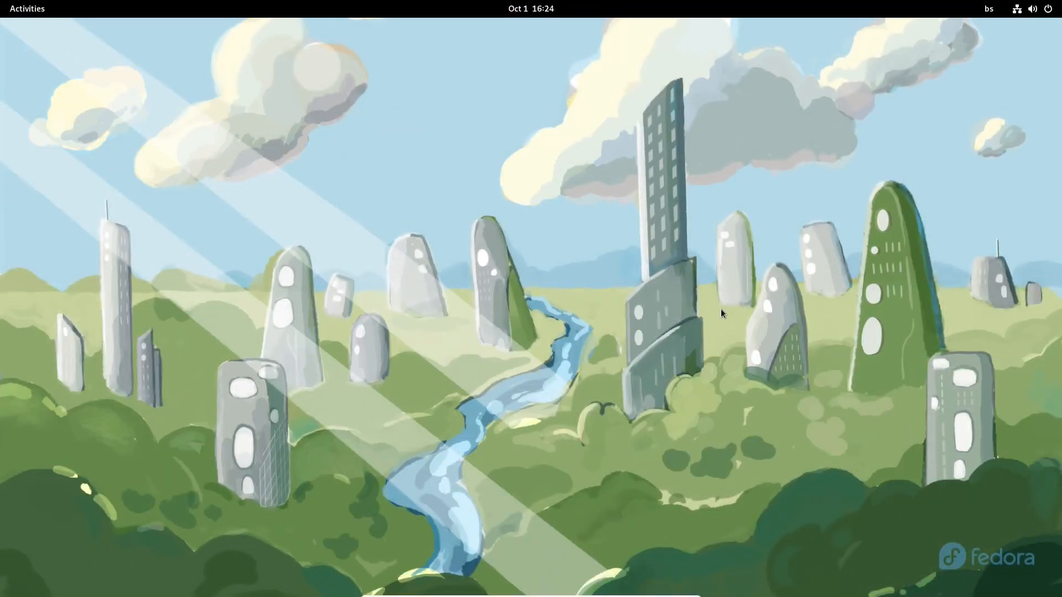
pyautogui.moveTo(720, 315)
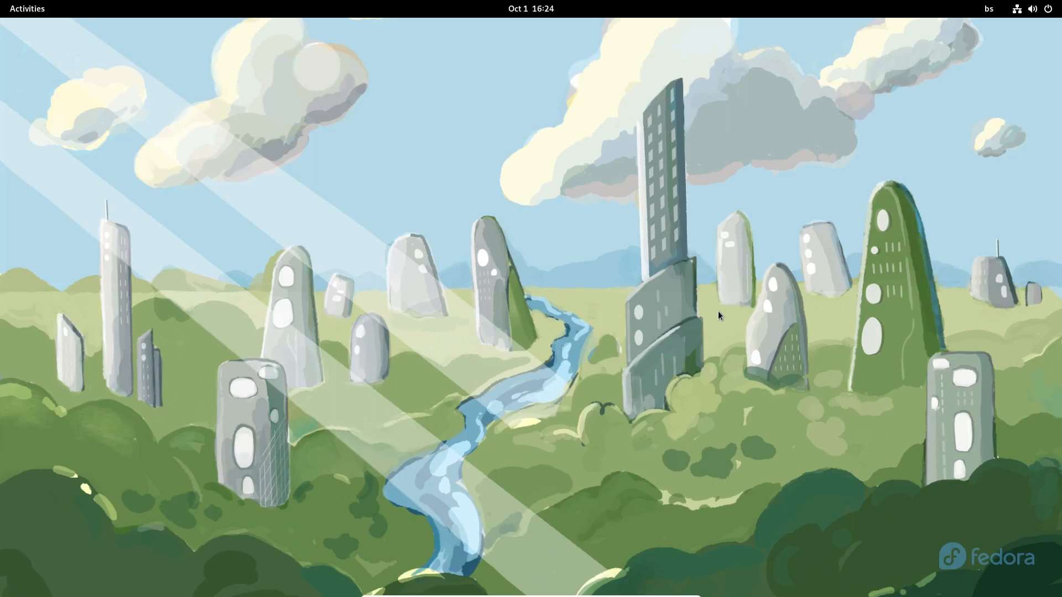
pyautogui.moveTo(1017, 44)
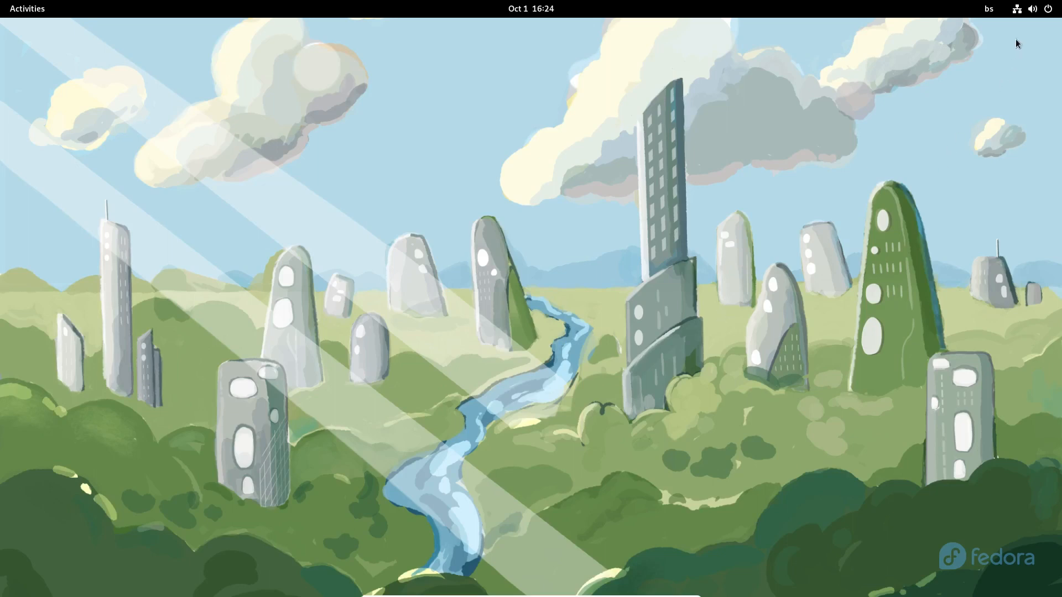
# Turn on Dark Mode from quick settings, showing the night city-skyline wallpaper.
pyautogui.click(1016, 9)
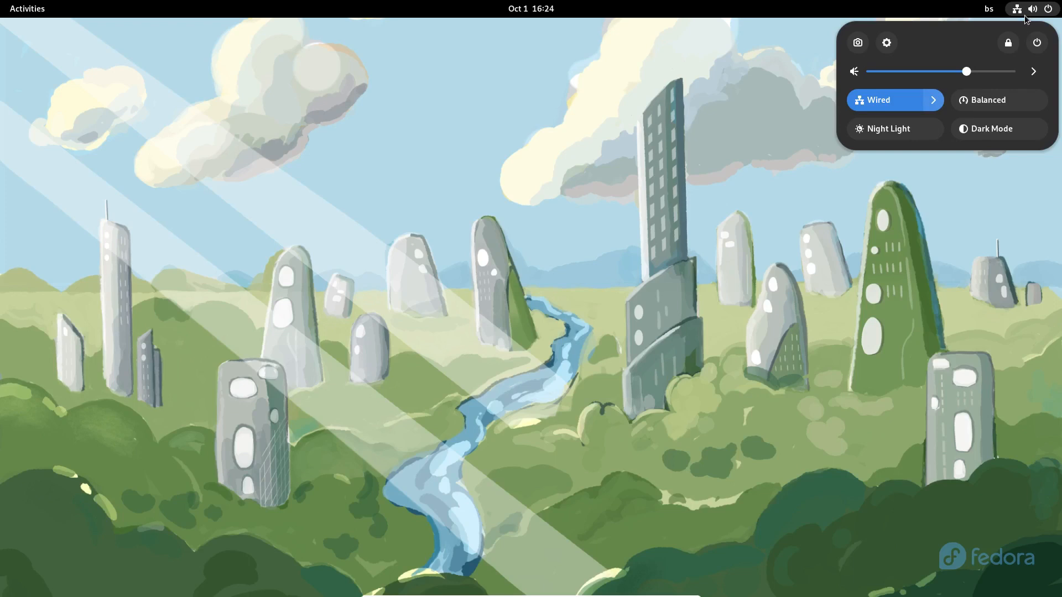
pyautogui.moveTo(1037, 43)
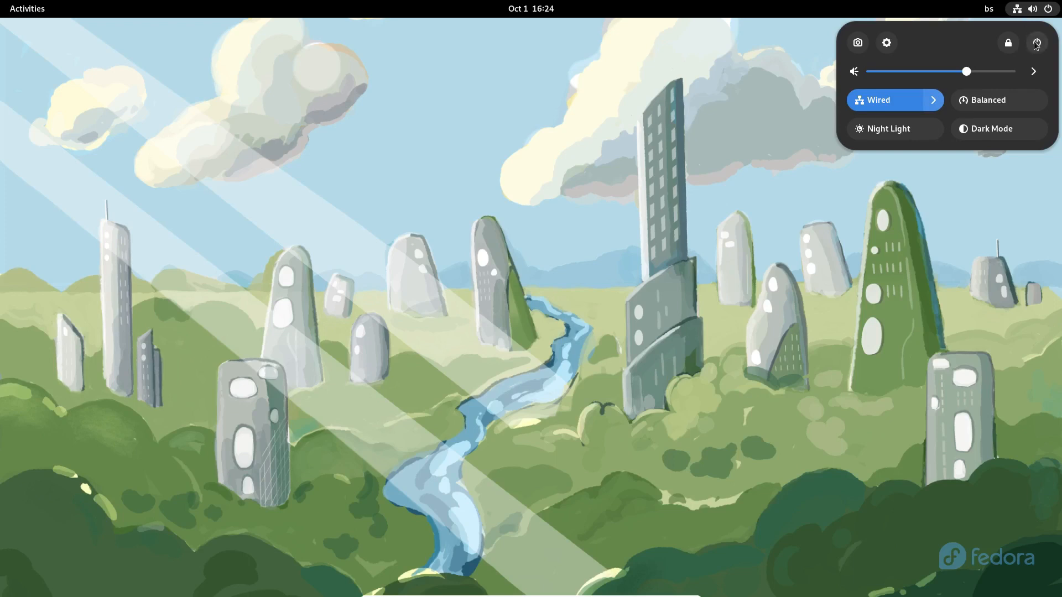
pyautogui.click(1037, 43)
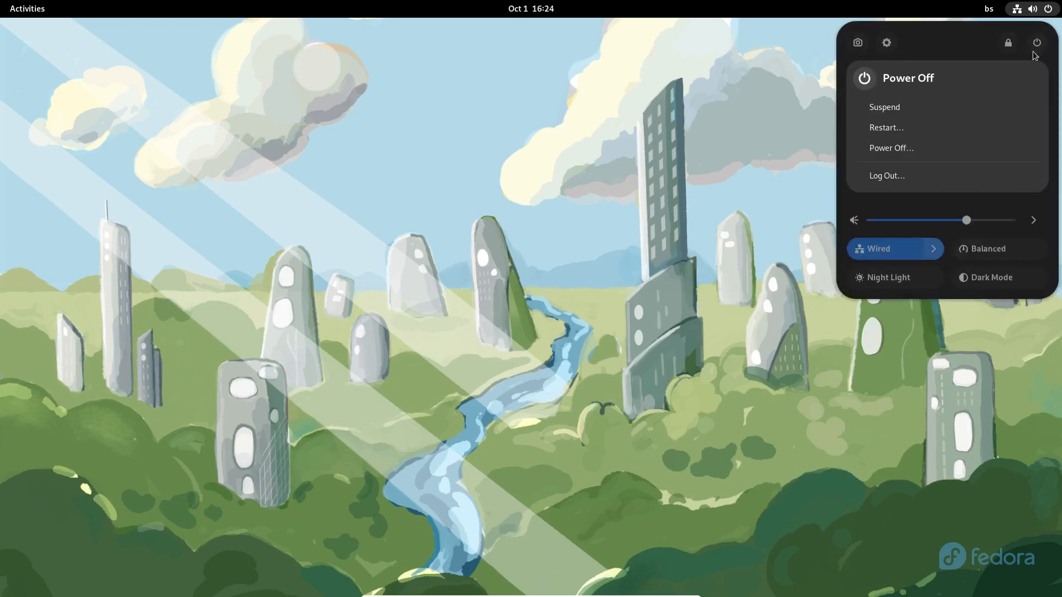
pyautogui.moveTo(806, 122)
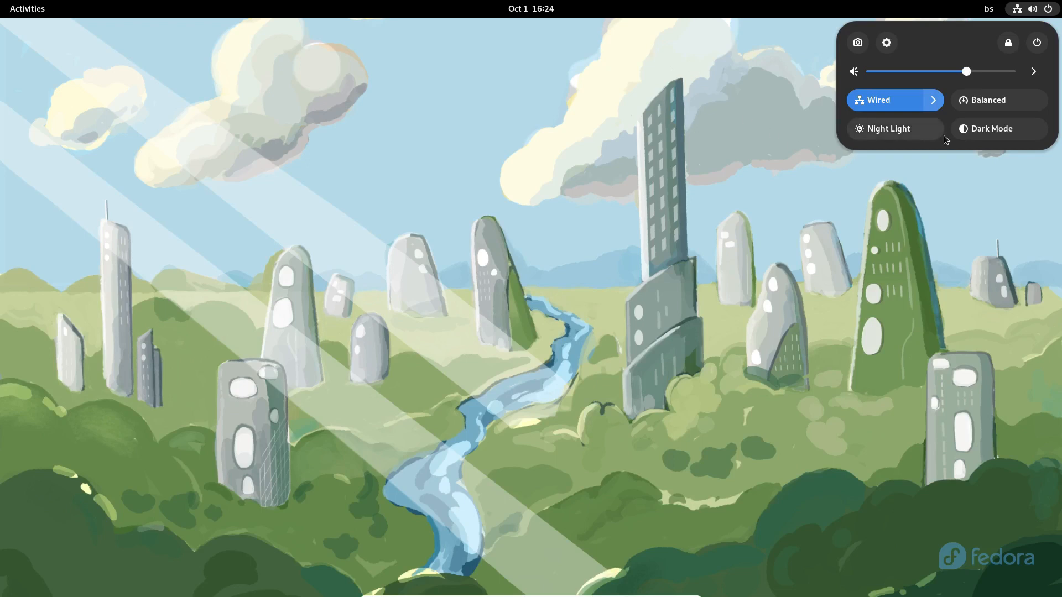
pyautogui.click(998, 128)
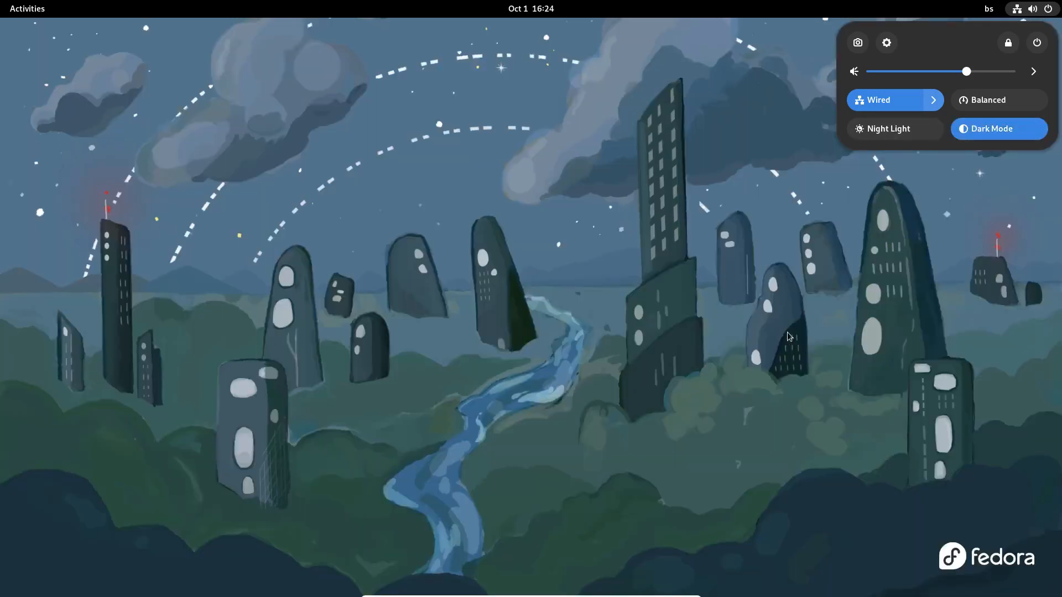
pyautogui.moveTo(782, 335)
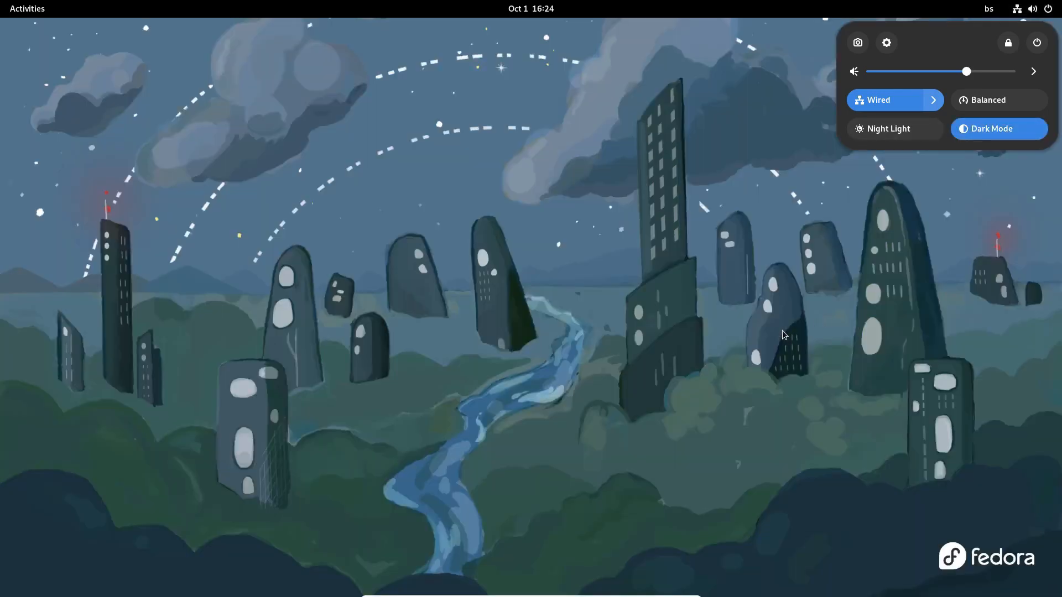
pyautogui.moveTo(297, 53)
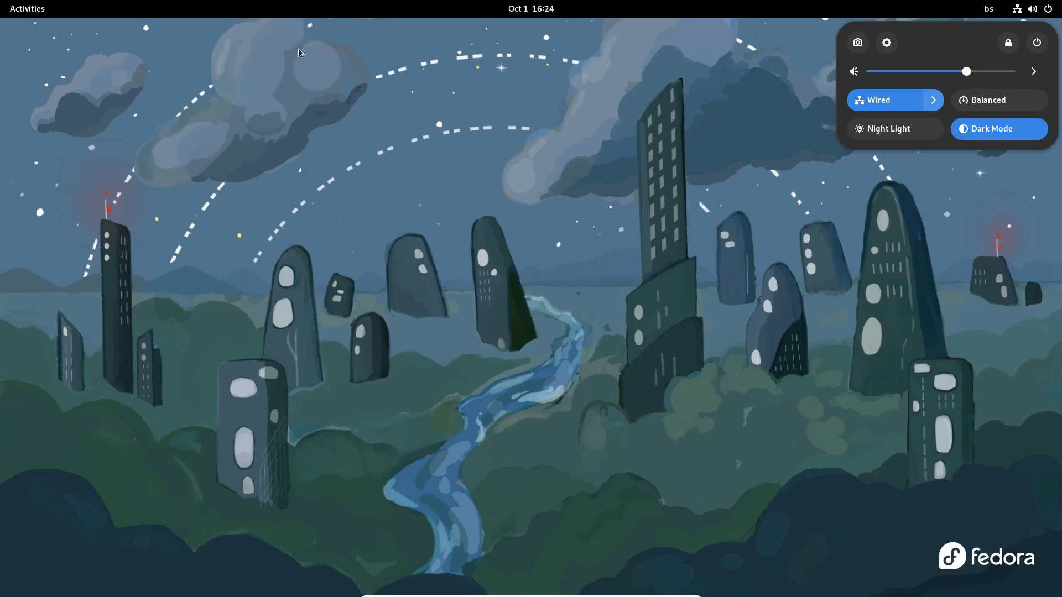
pyautogui.moveTo(268, 402)
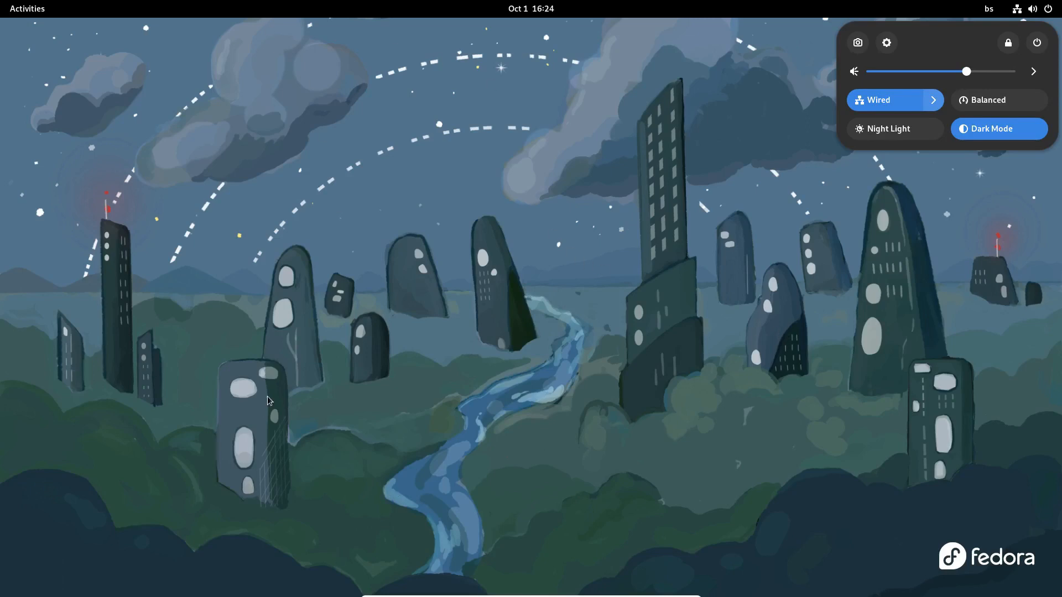